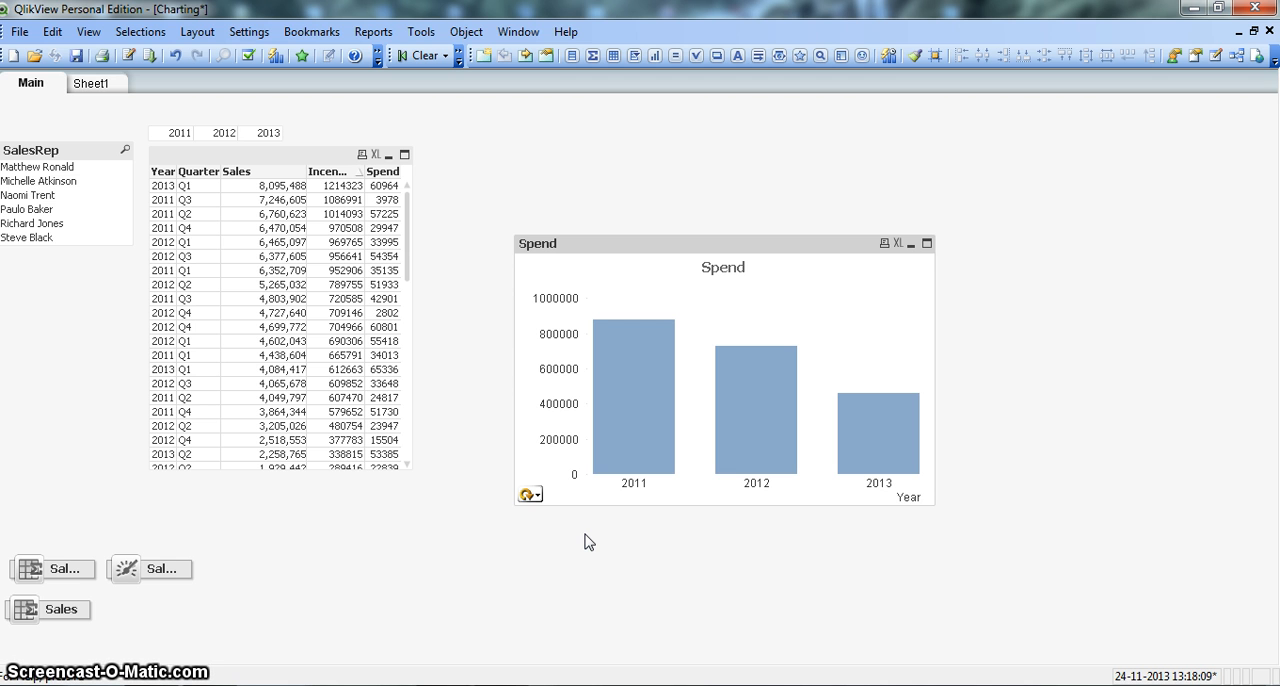
Switch the Year bar chart's cyclic measure to Sales, then to Incetives.
left_click(697, 431)
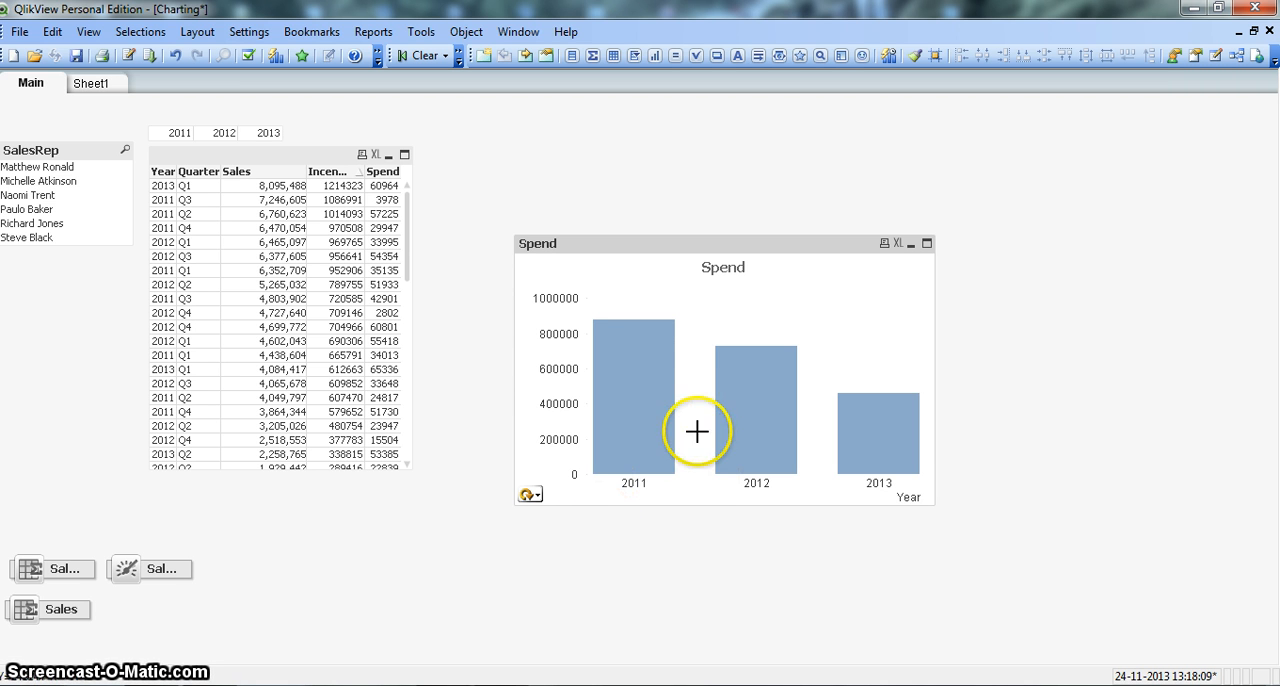
mouse_move(703, 405)
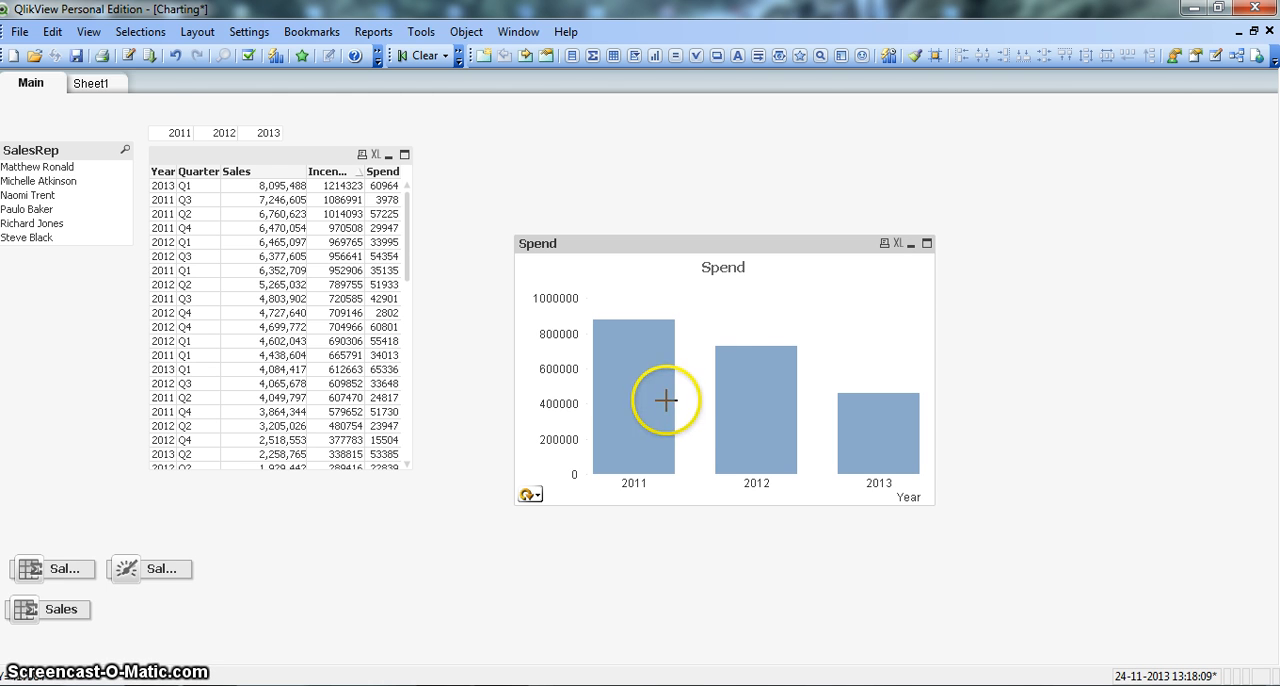
mouse_move(720, 326)
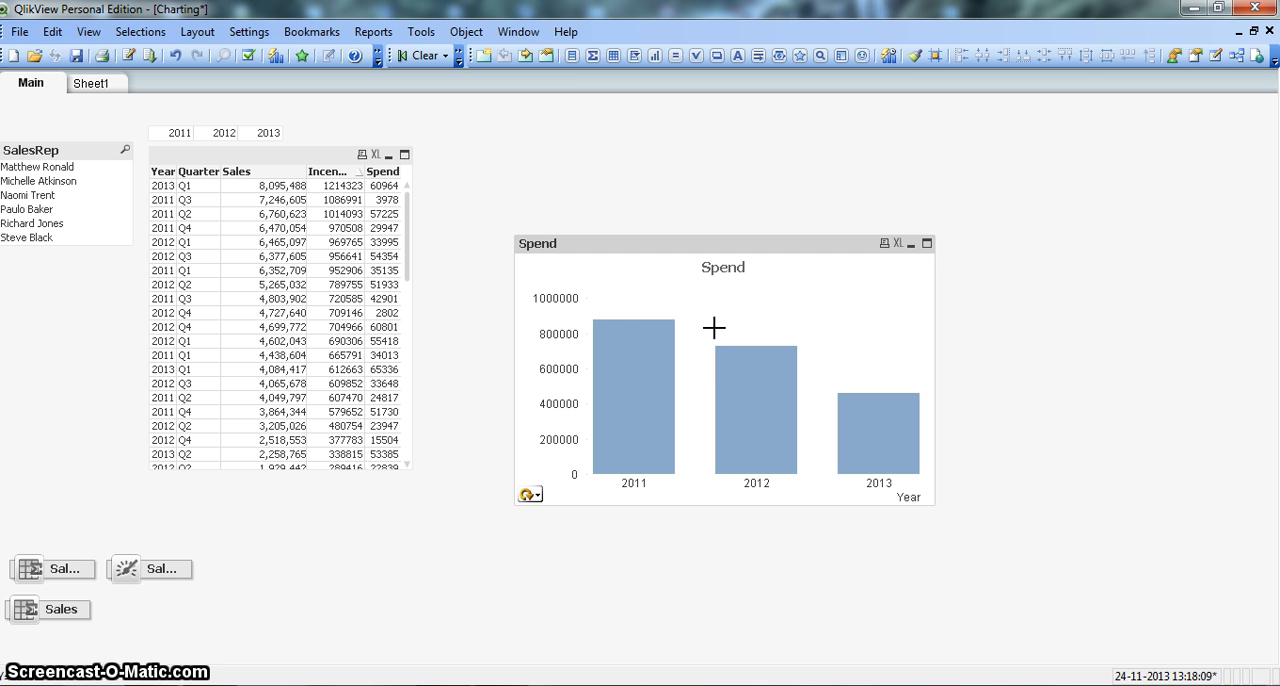
mouse_move(691, 357)
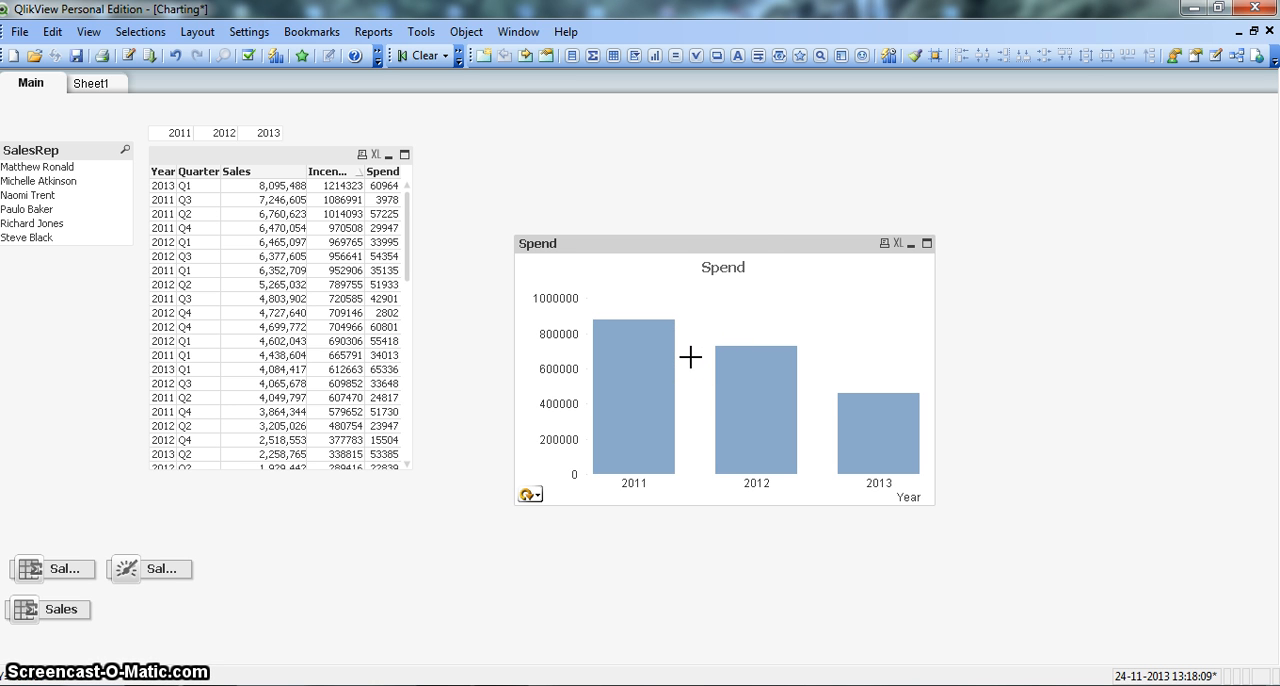
mouse_move(722, 268)
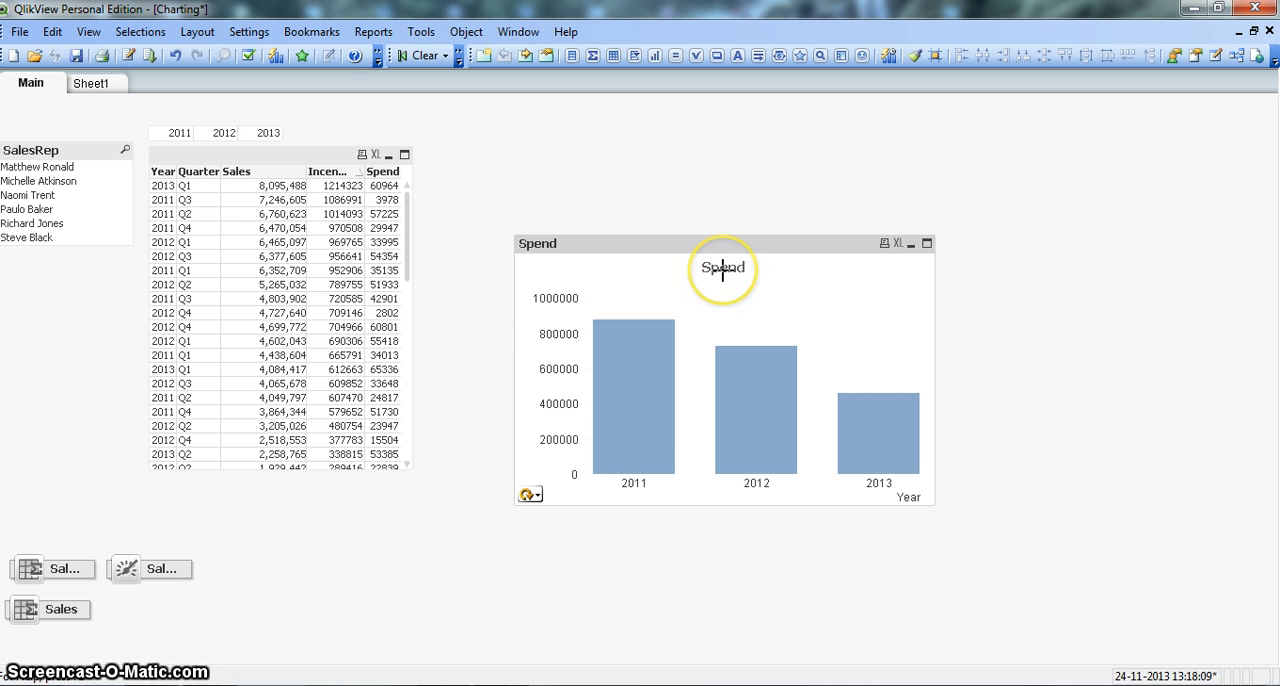
mouse_move(681, 446)
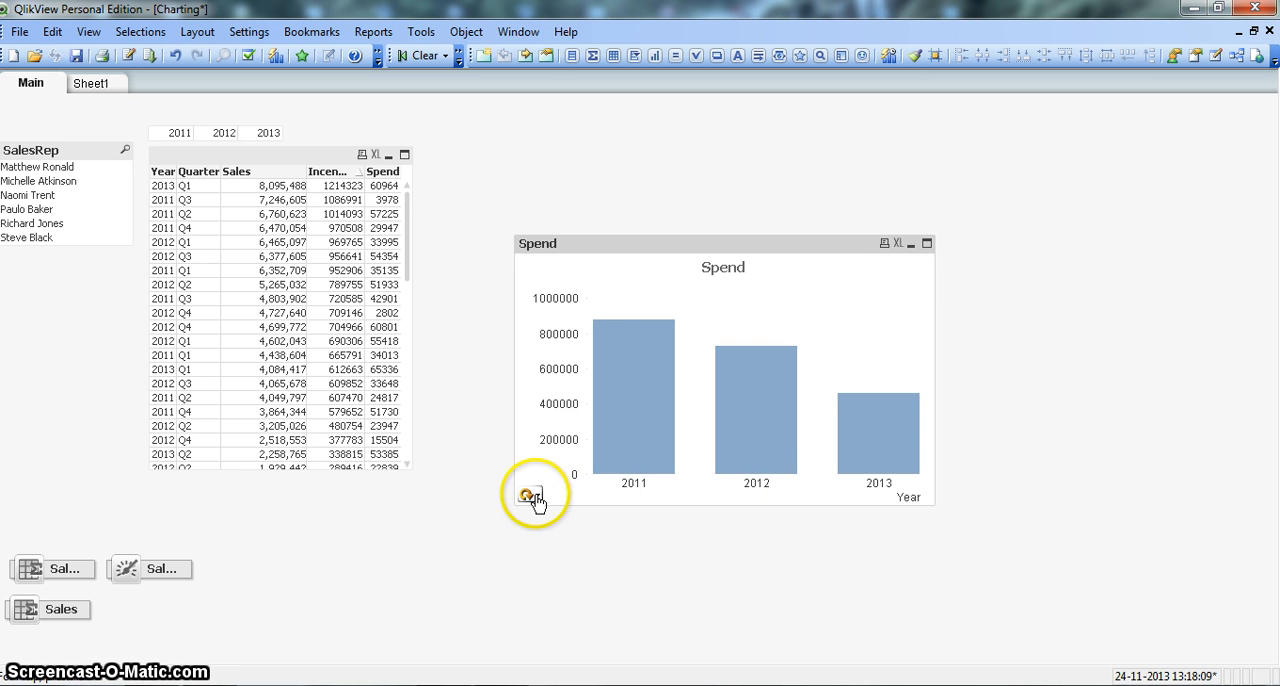
left_click(527, 496)
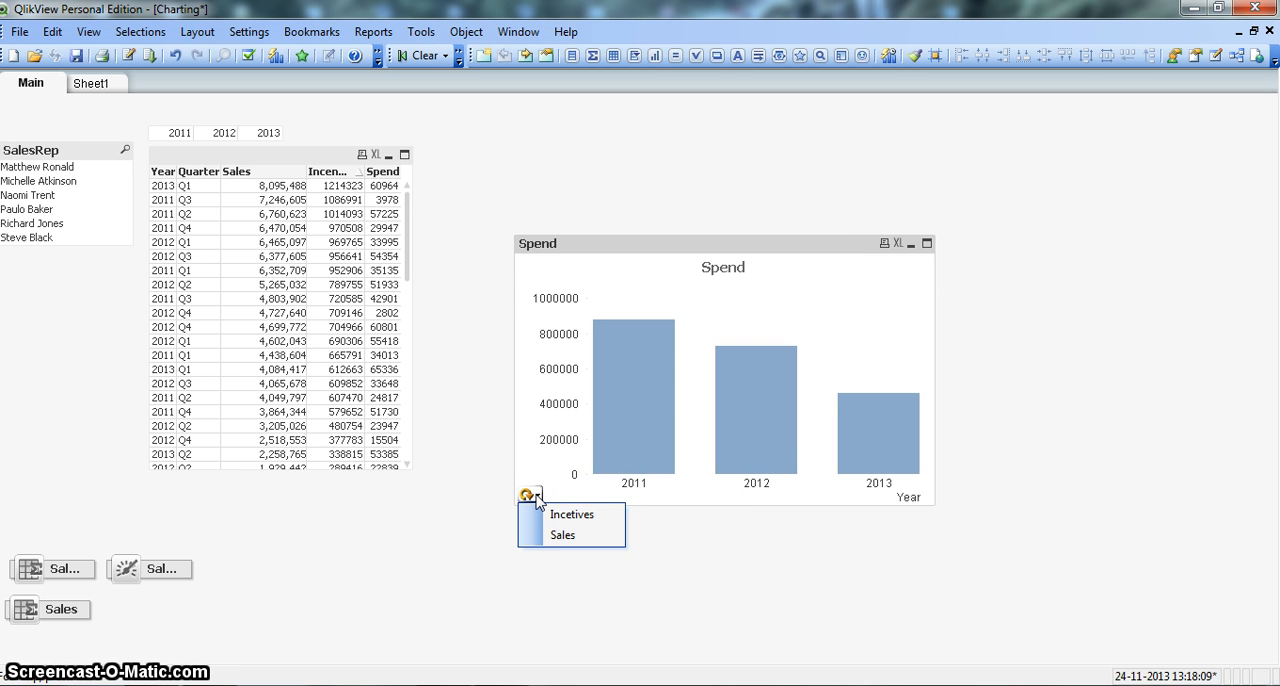
mouse_move(571, 514)
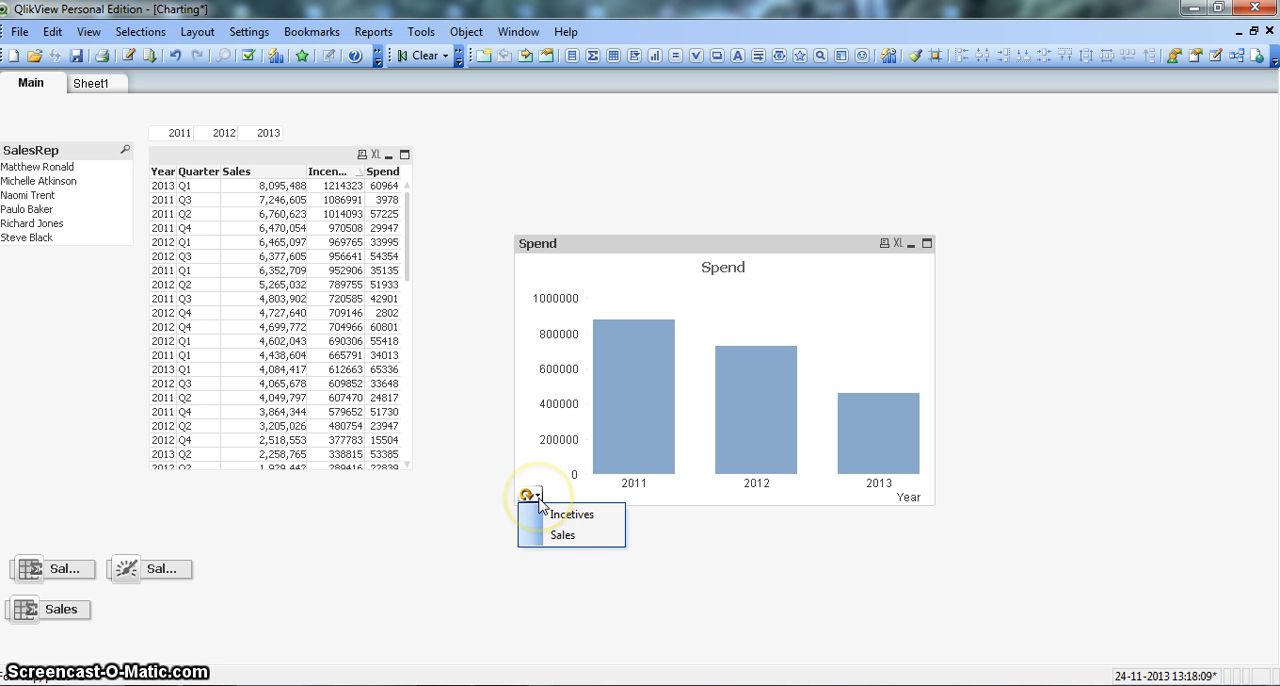
mouse_move(562, 535)
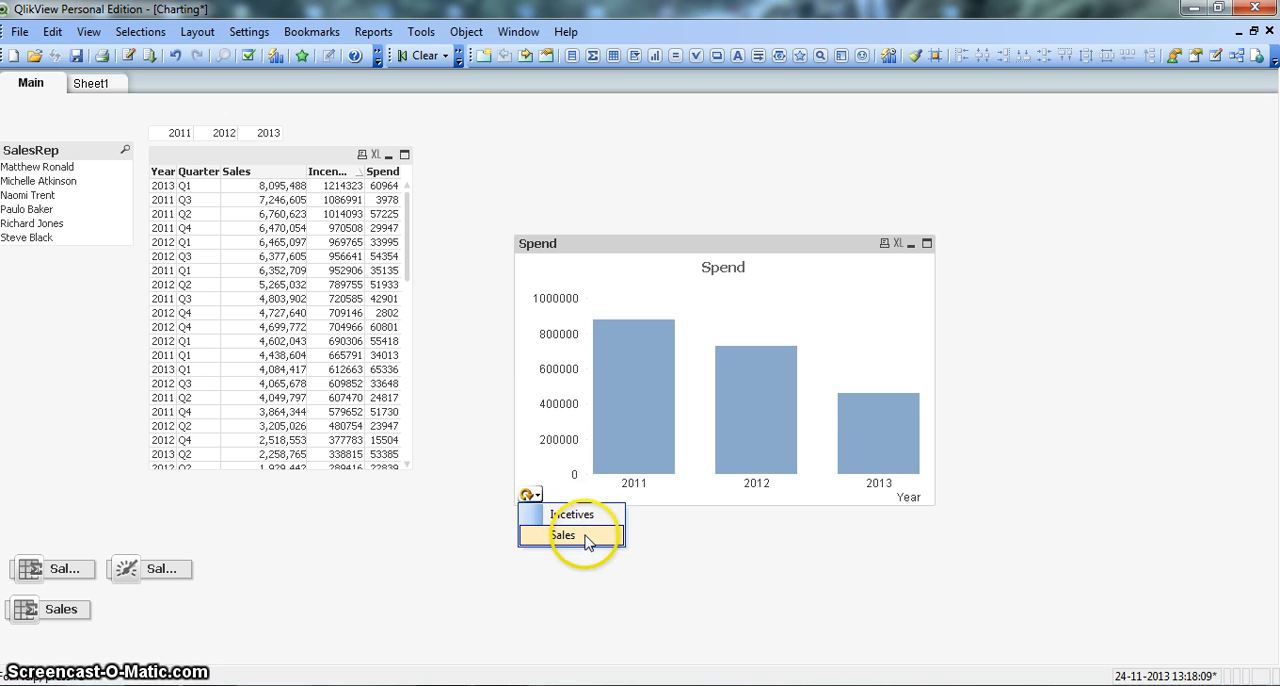
left_click(563, 535)
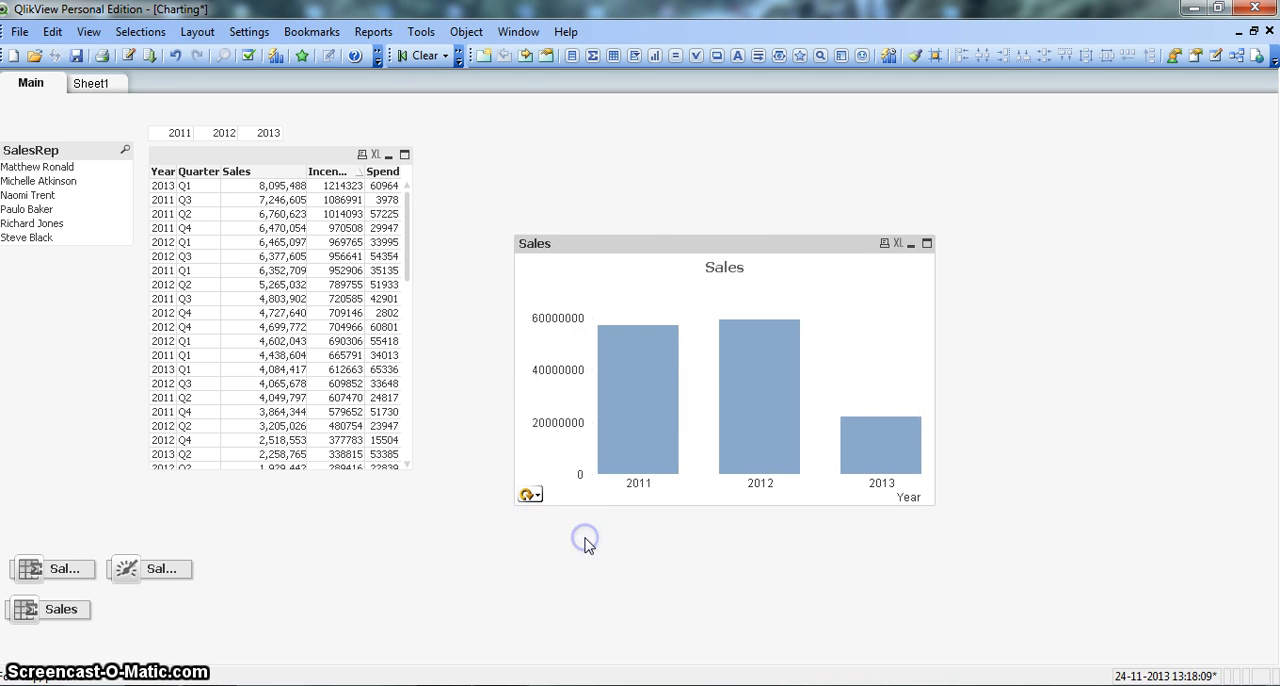
mouse_move(688, 416)
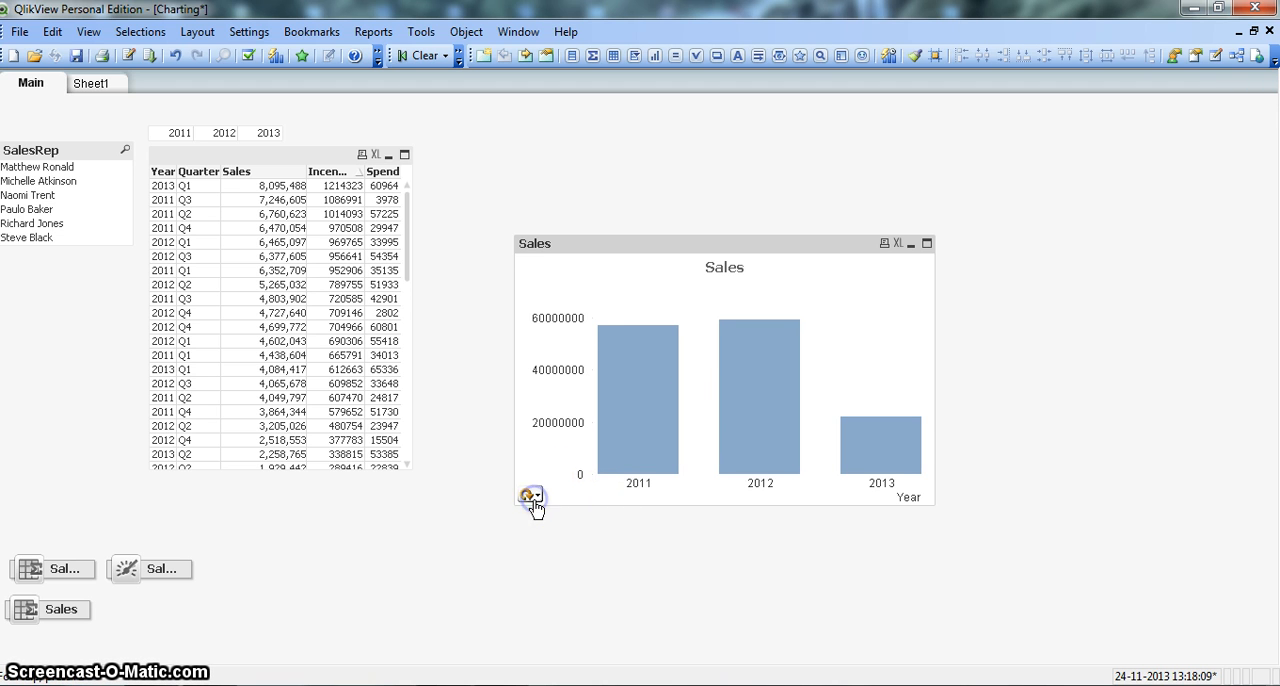
left_click(531, 497)
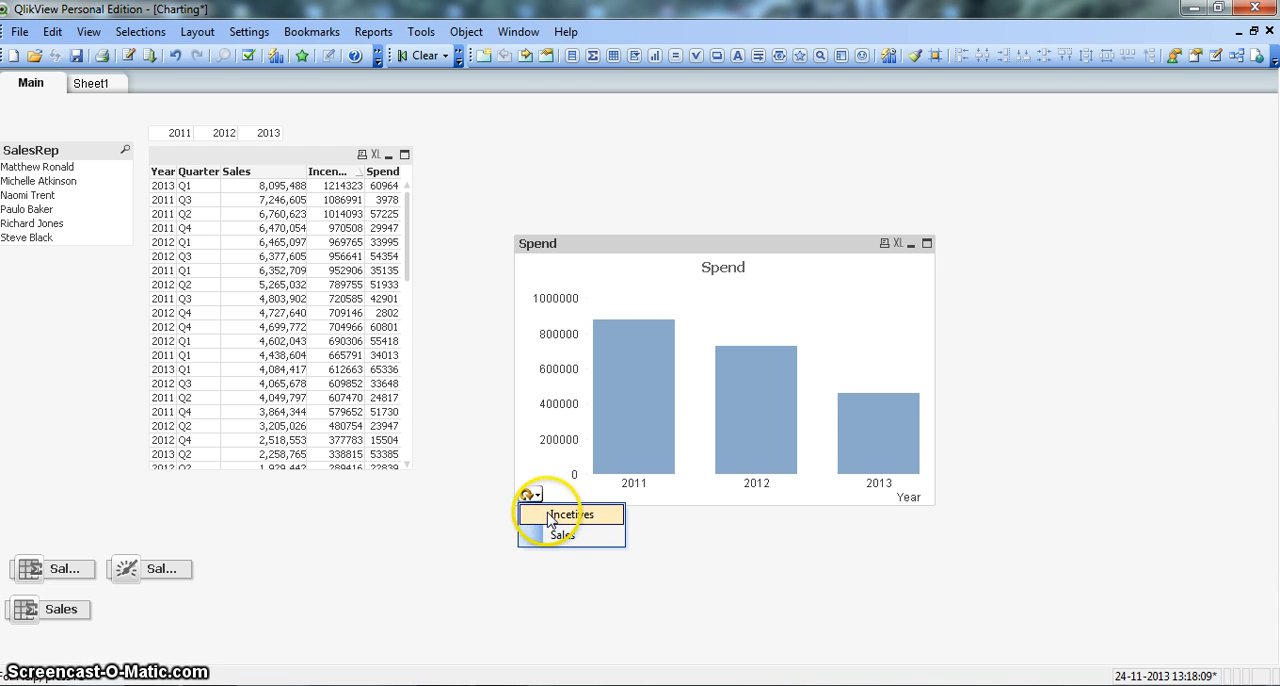
left_click(568, 514)
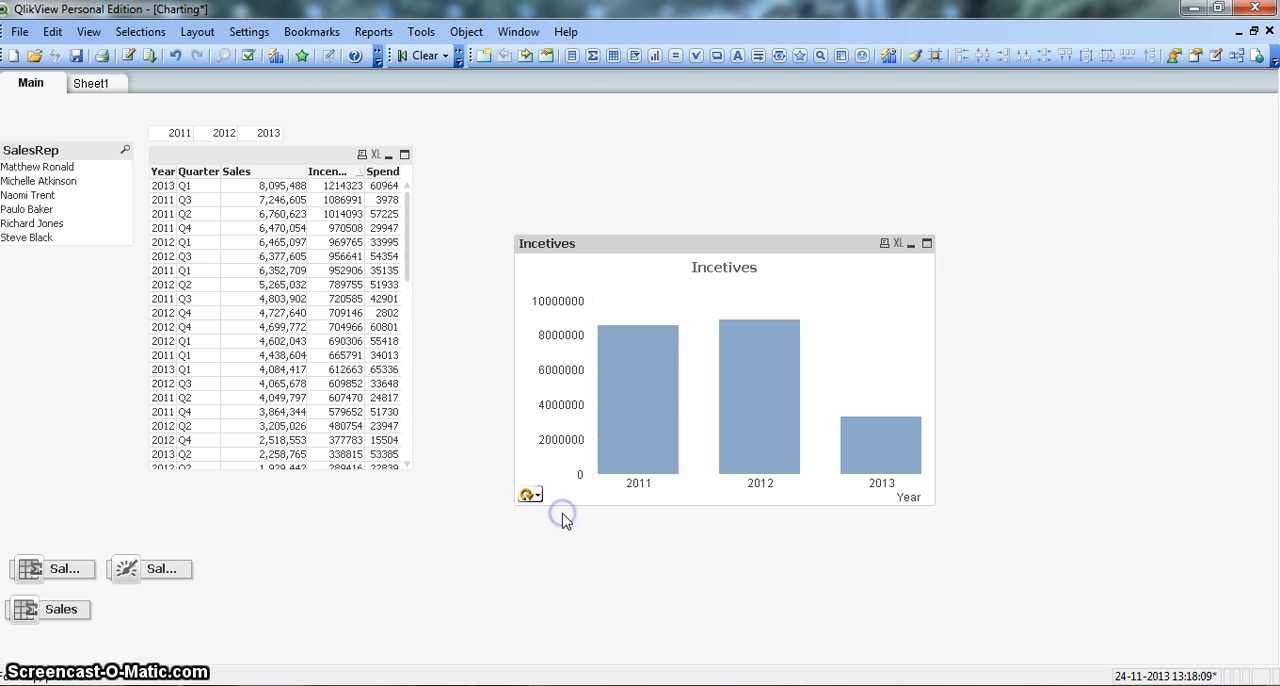
mouse_move(738, 325)
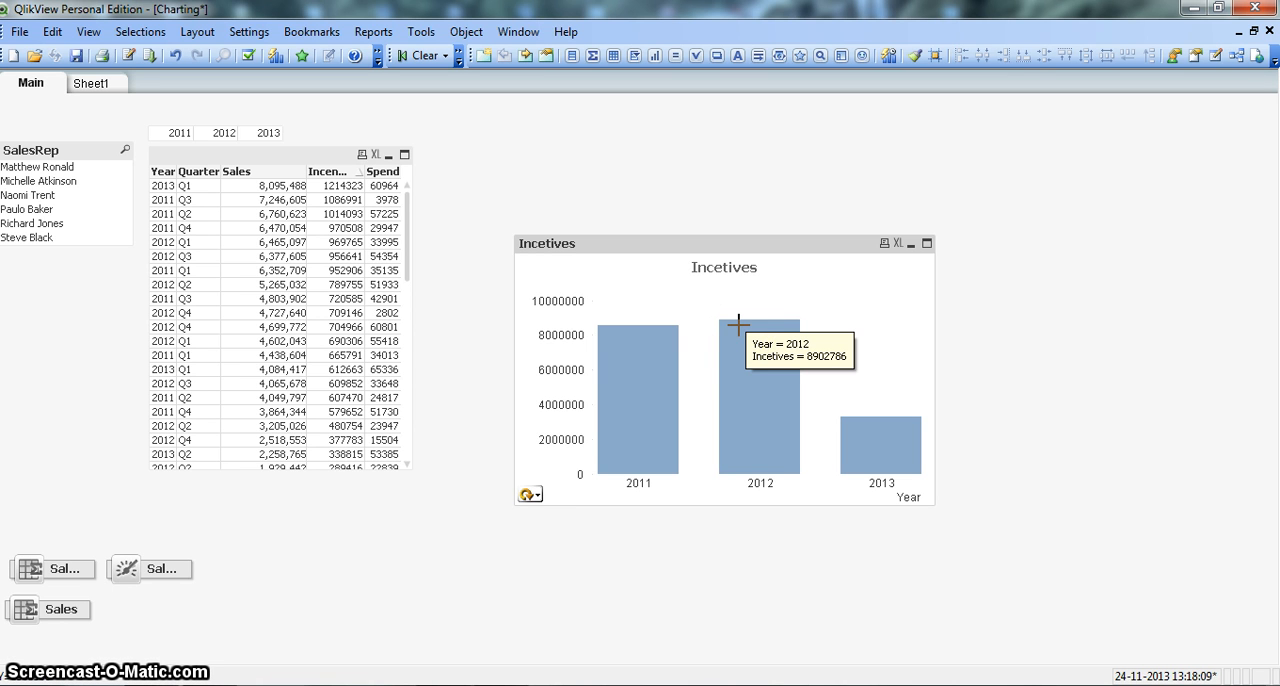
mouse_move(989, 346)
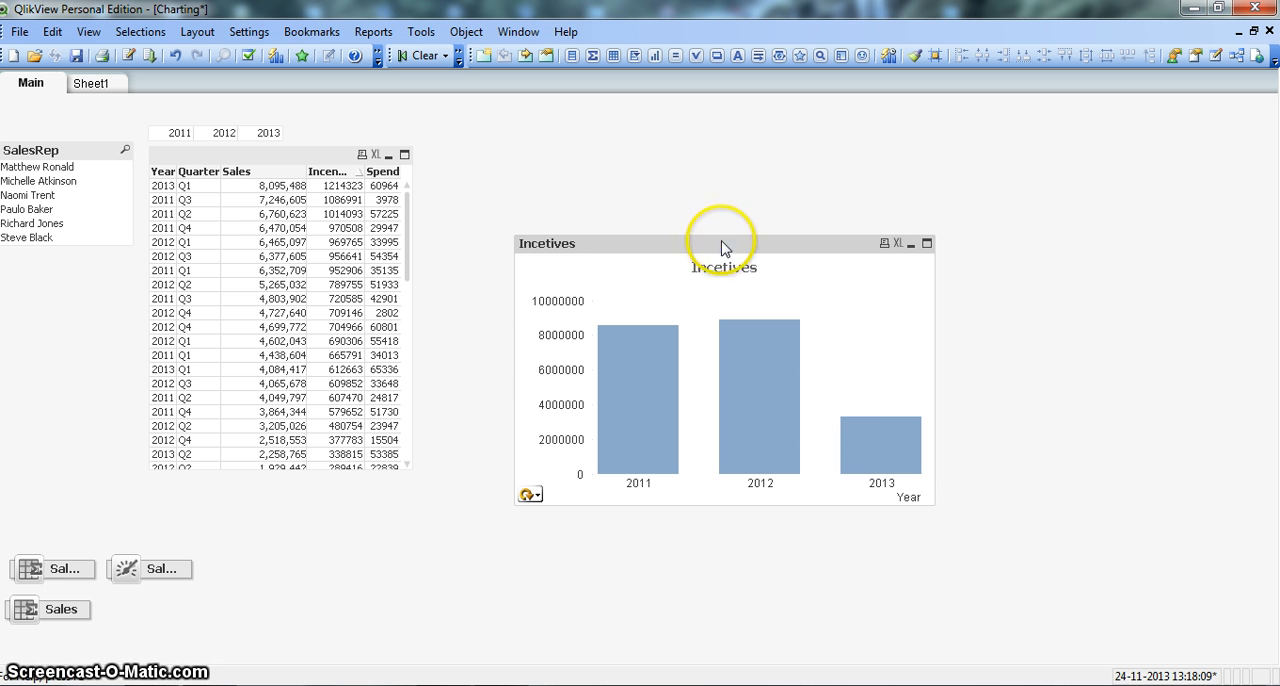
Remove the Incetives bar chart and bring up the empty sheet's context menu.
right_click(725, 247)
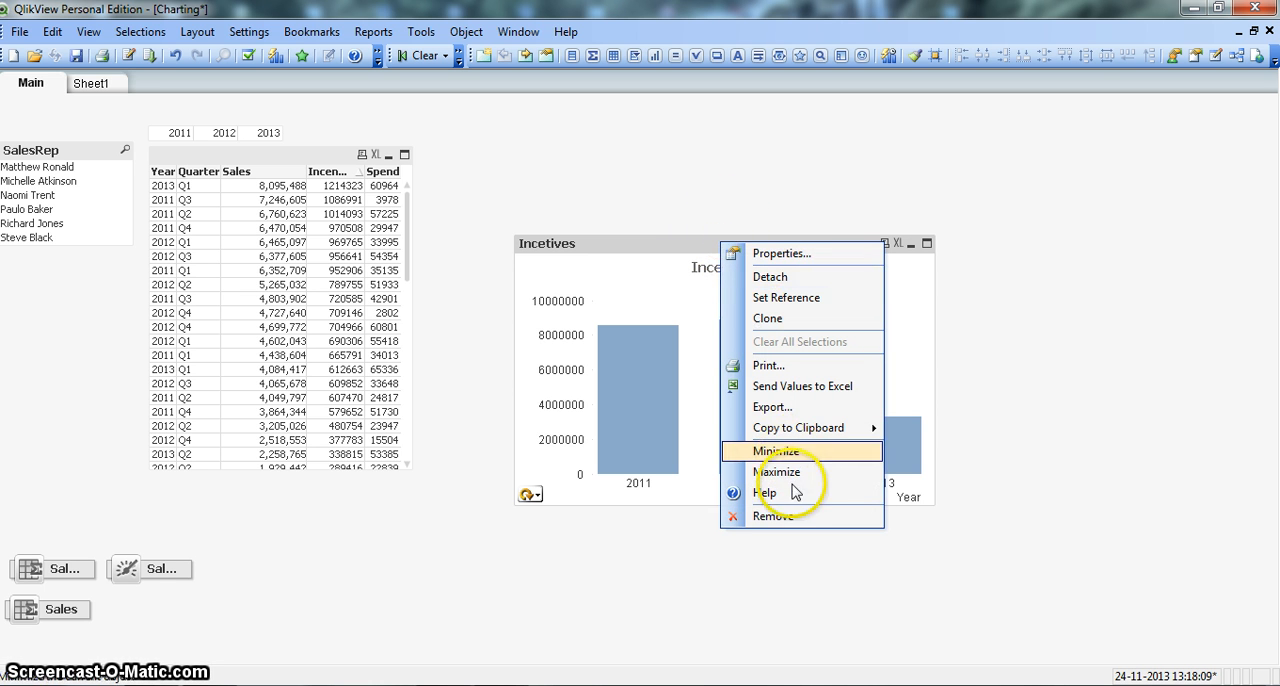
mouse_move(793, 516)
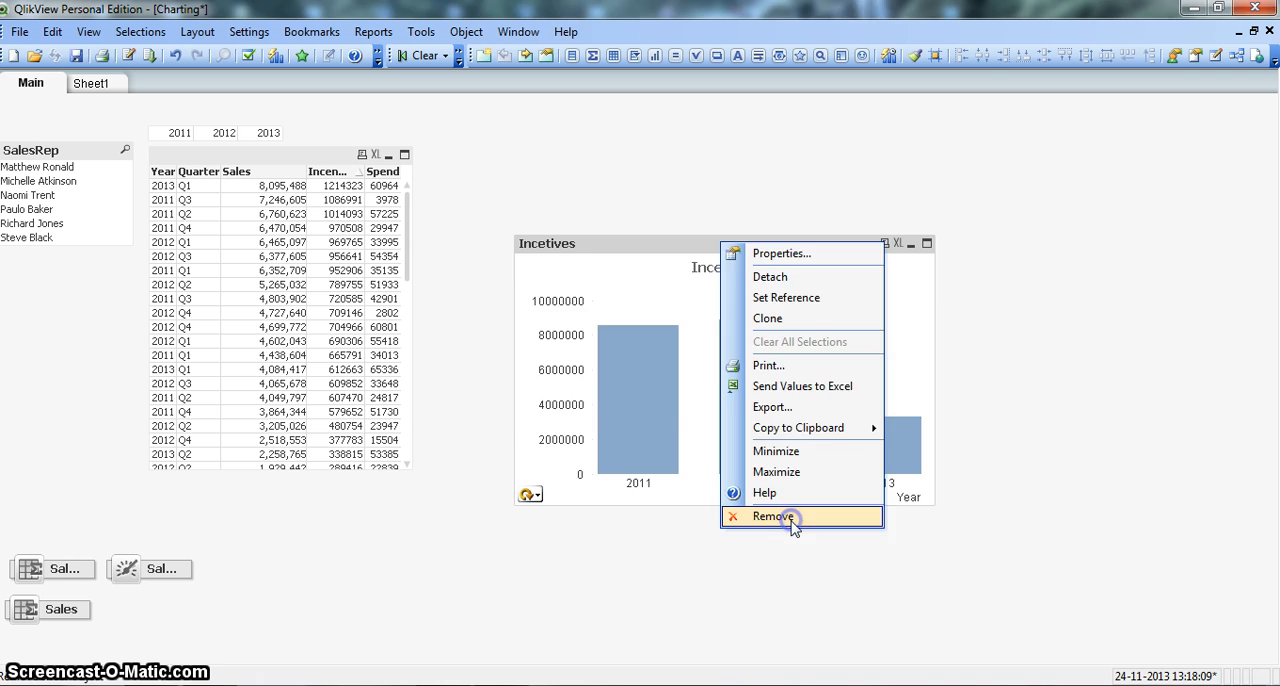
left_click(772, 516)
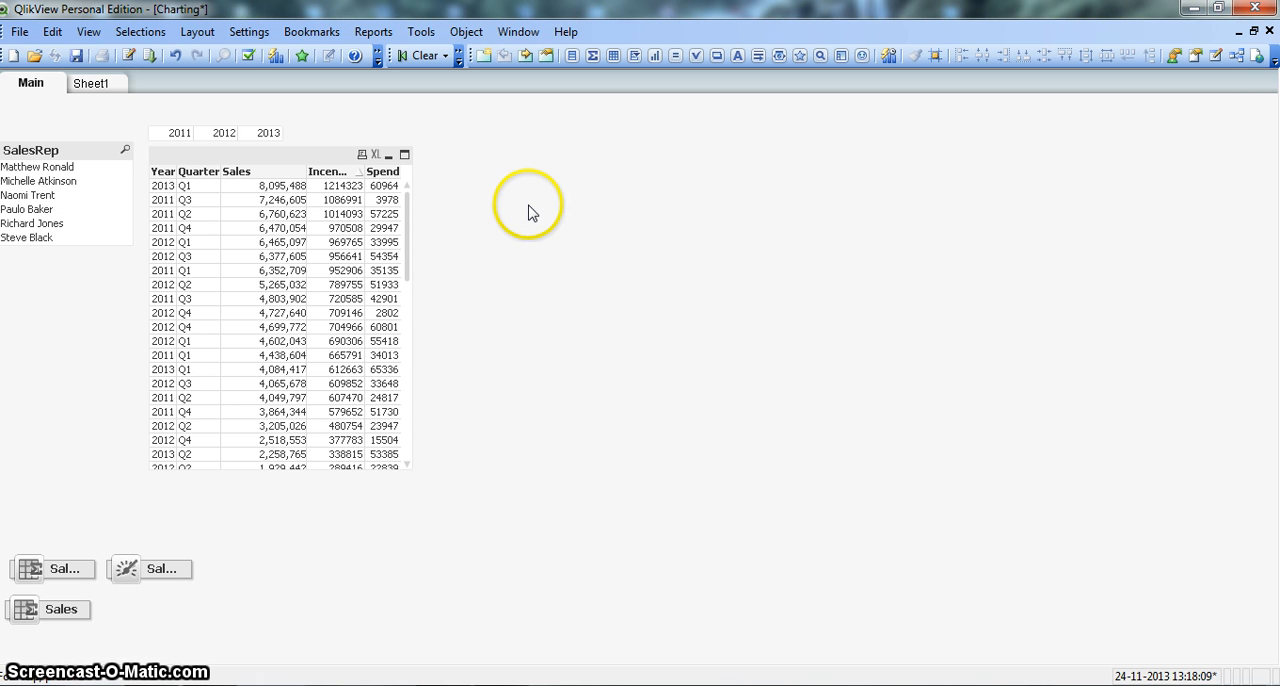
right_click(530, 205)
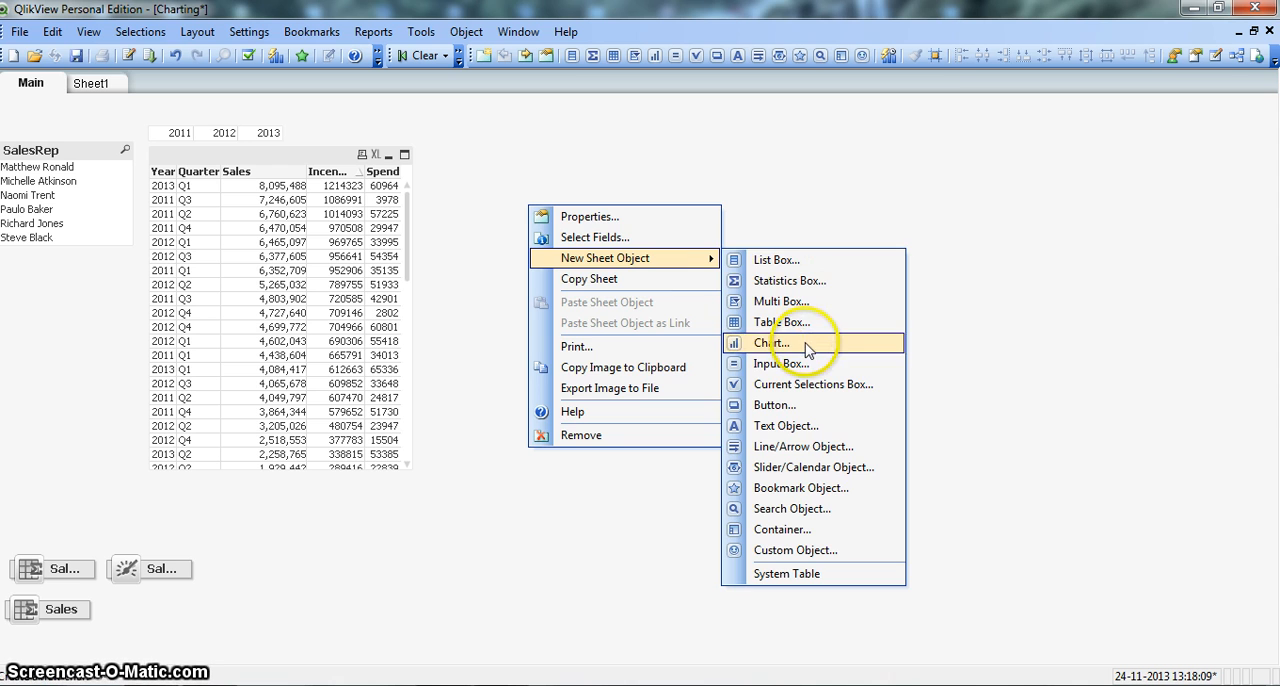
Begin a new chart with Year as its dimension, advancing to the expression editor.
left_click(768, 343)
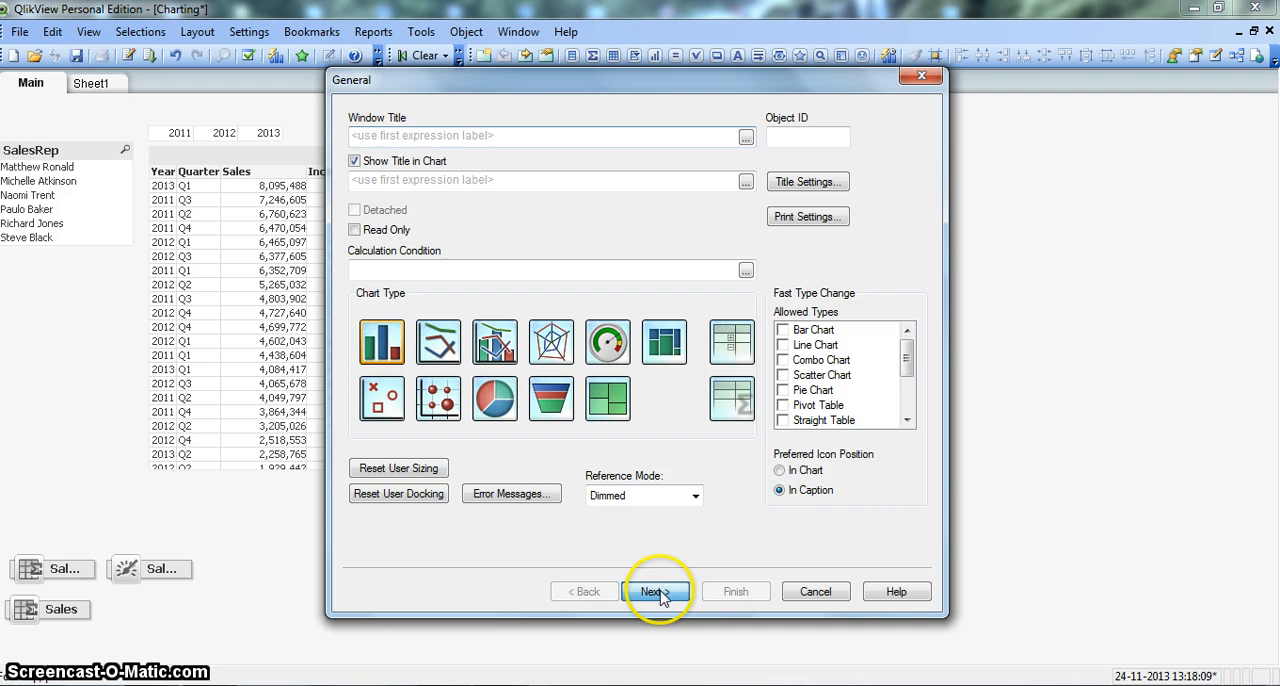
left_click(654, 591)
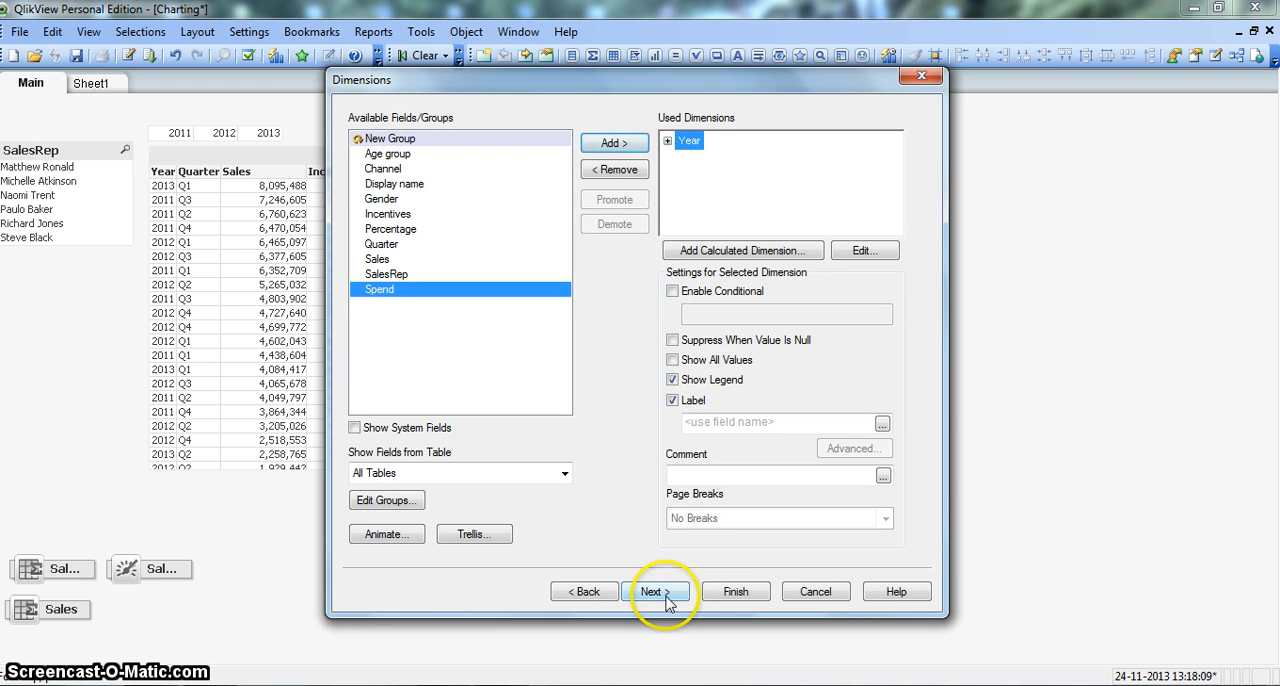
left_click(655, 591)
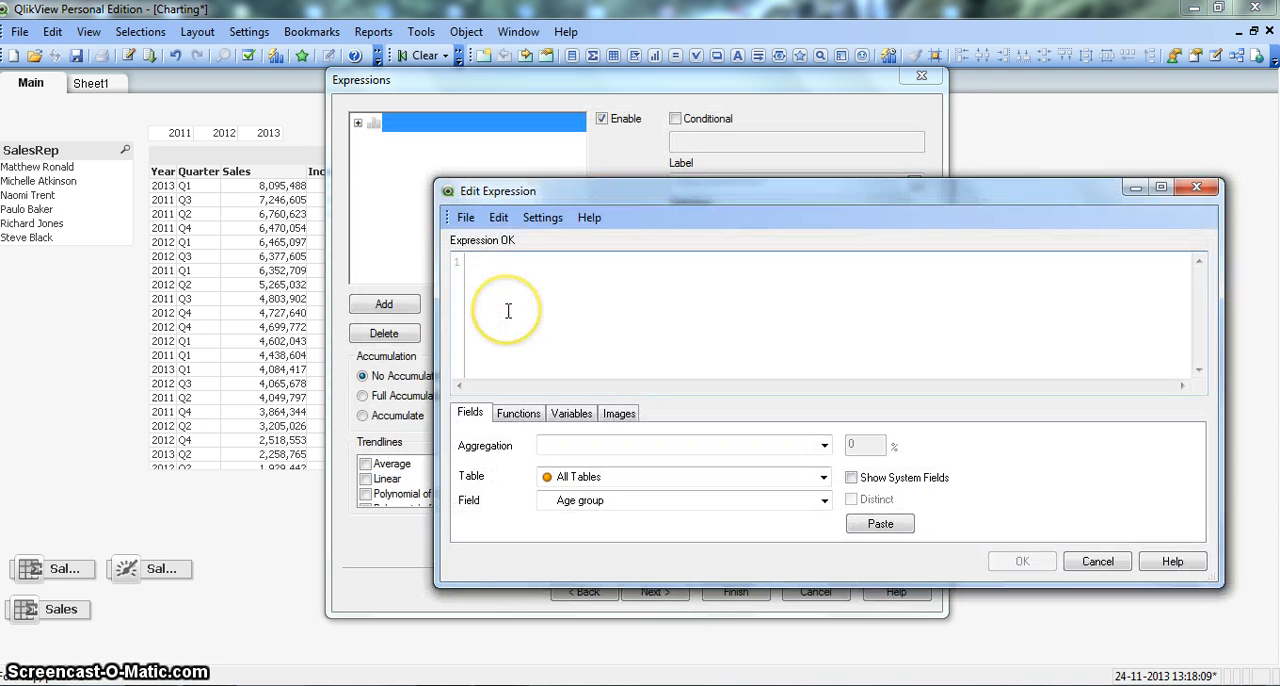
Define the first expression as Sum(Sales) and confirm it.
type("Sum")
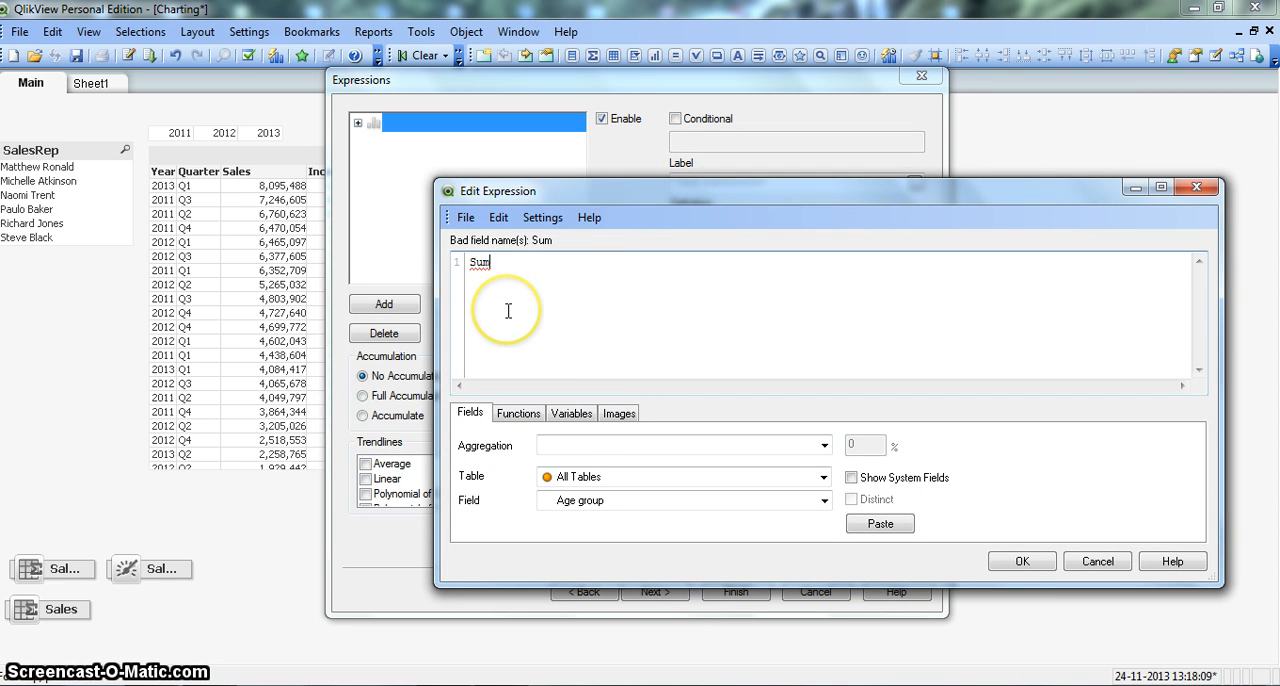
type("(Sales")
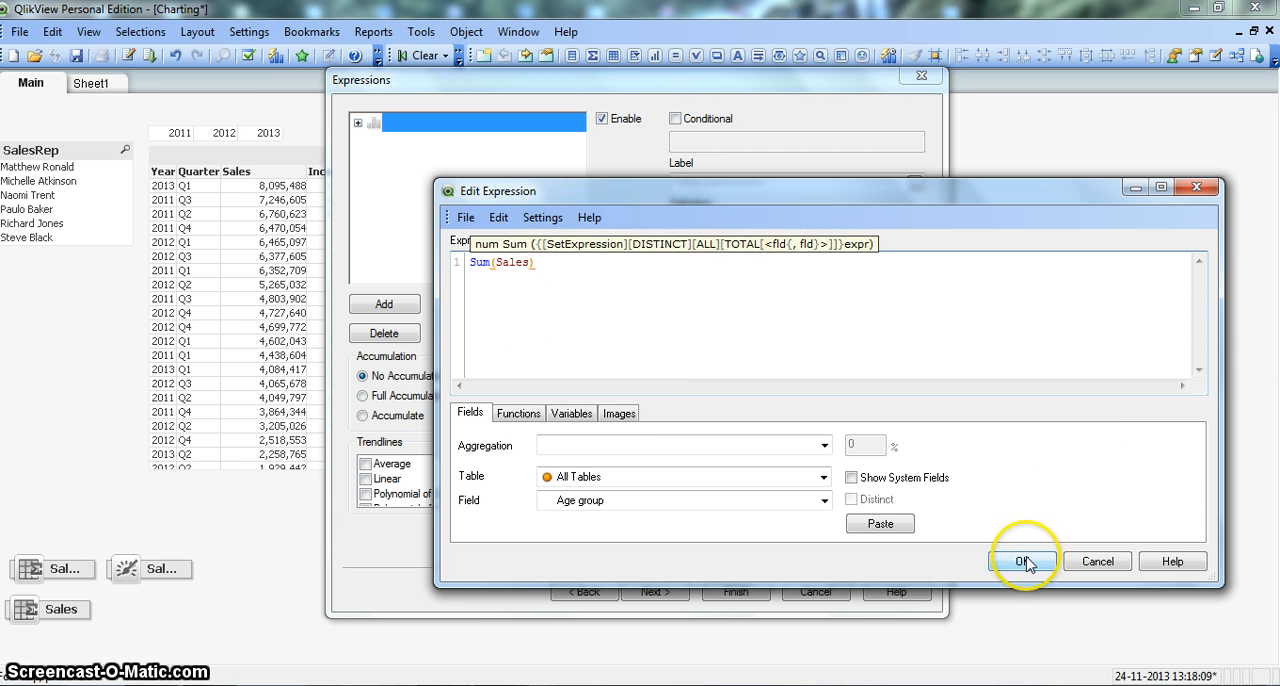
left_click(1022, 561)
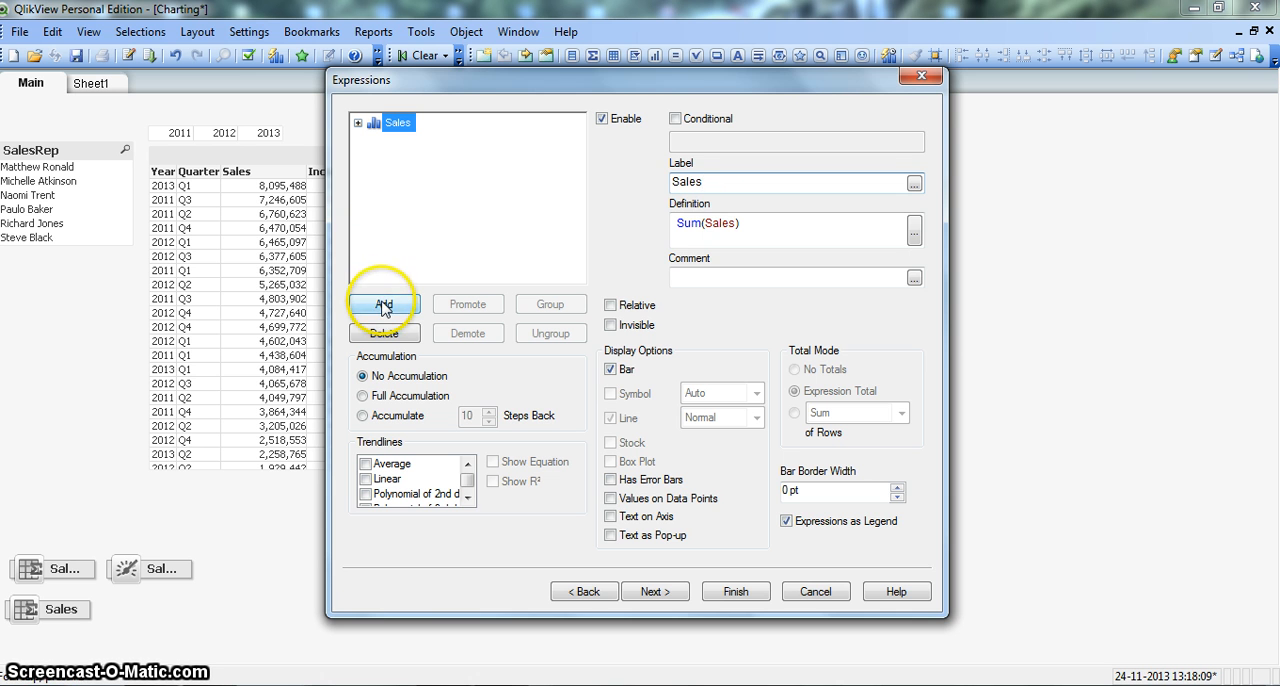
Add a second expression Sum(Spend) labelled Spend.
left_click(384, 304)
type("Su")
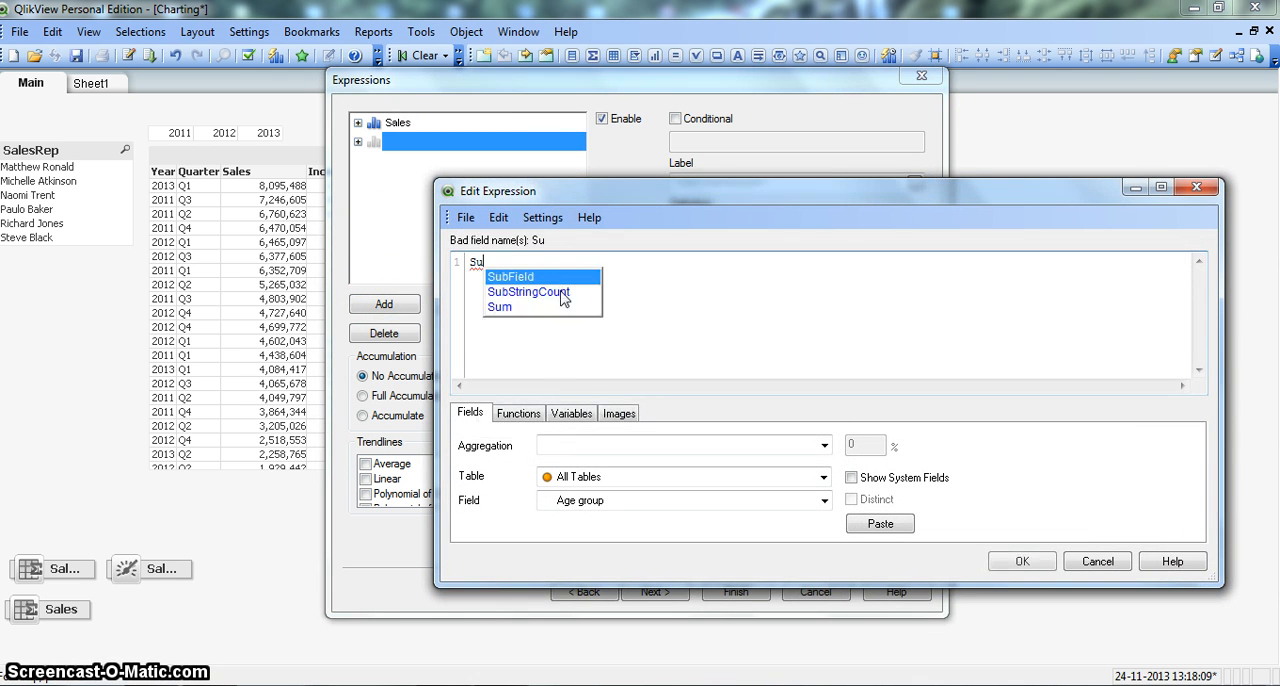
left_click(499, 307)
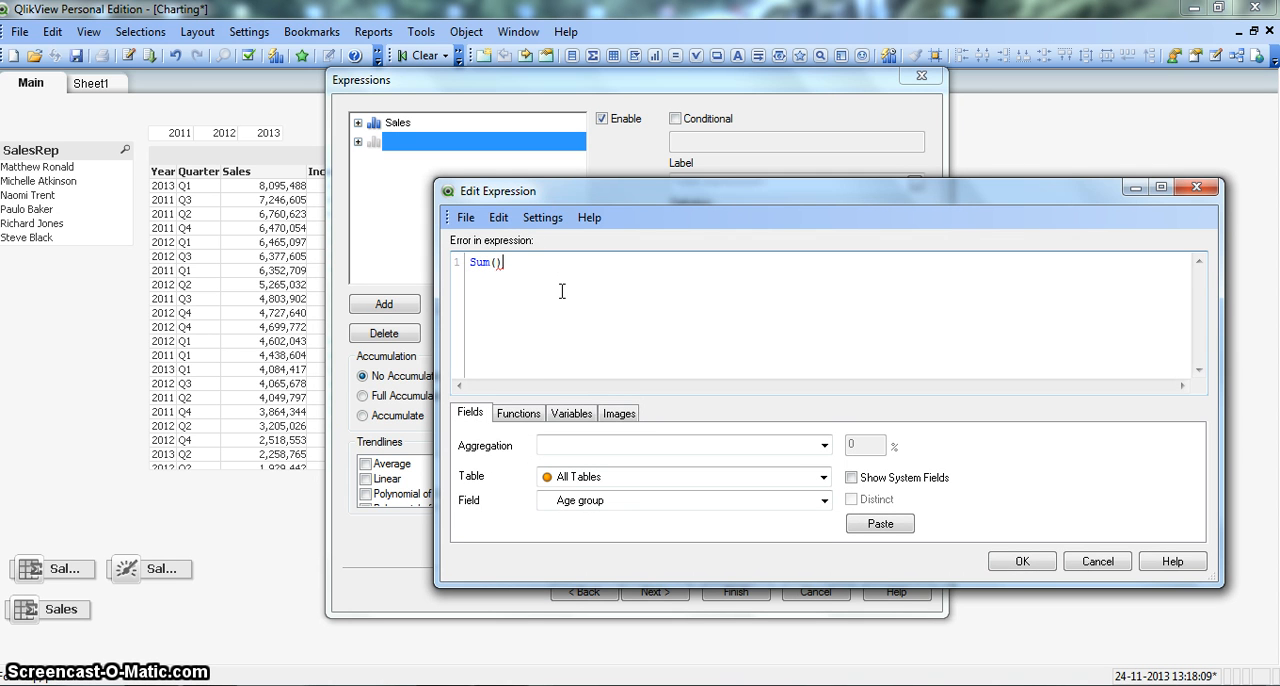
type("Spend")
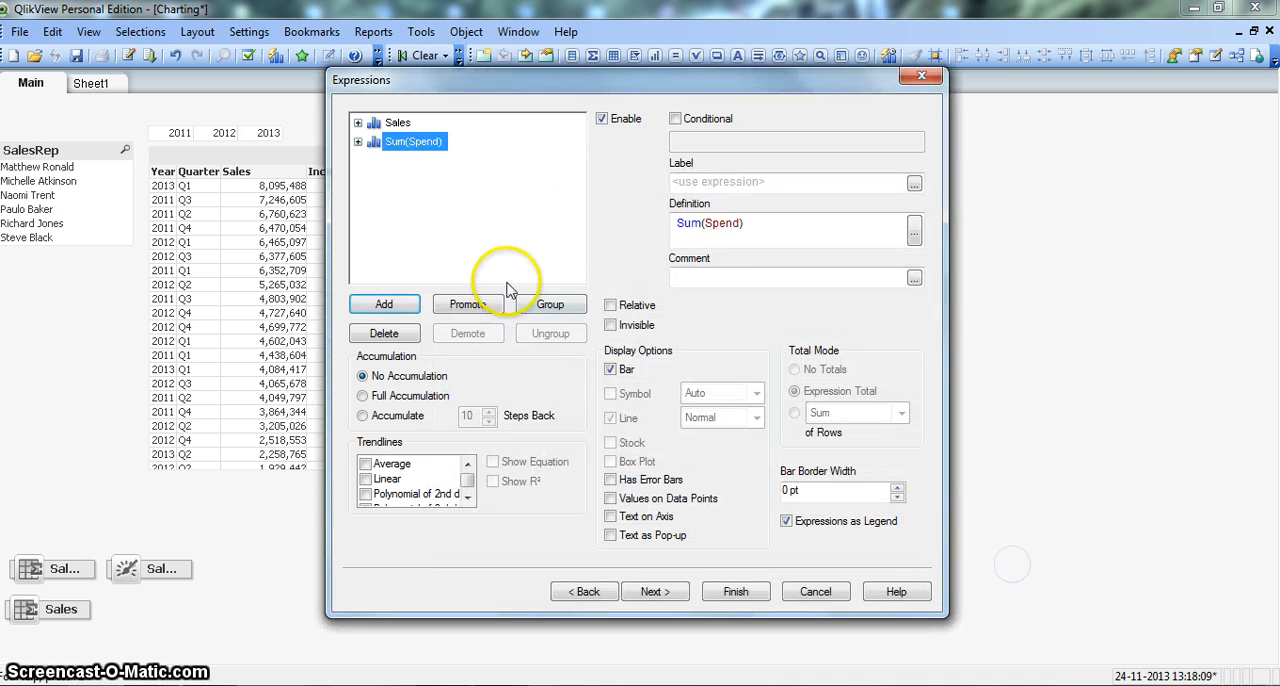
type("Spend")
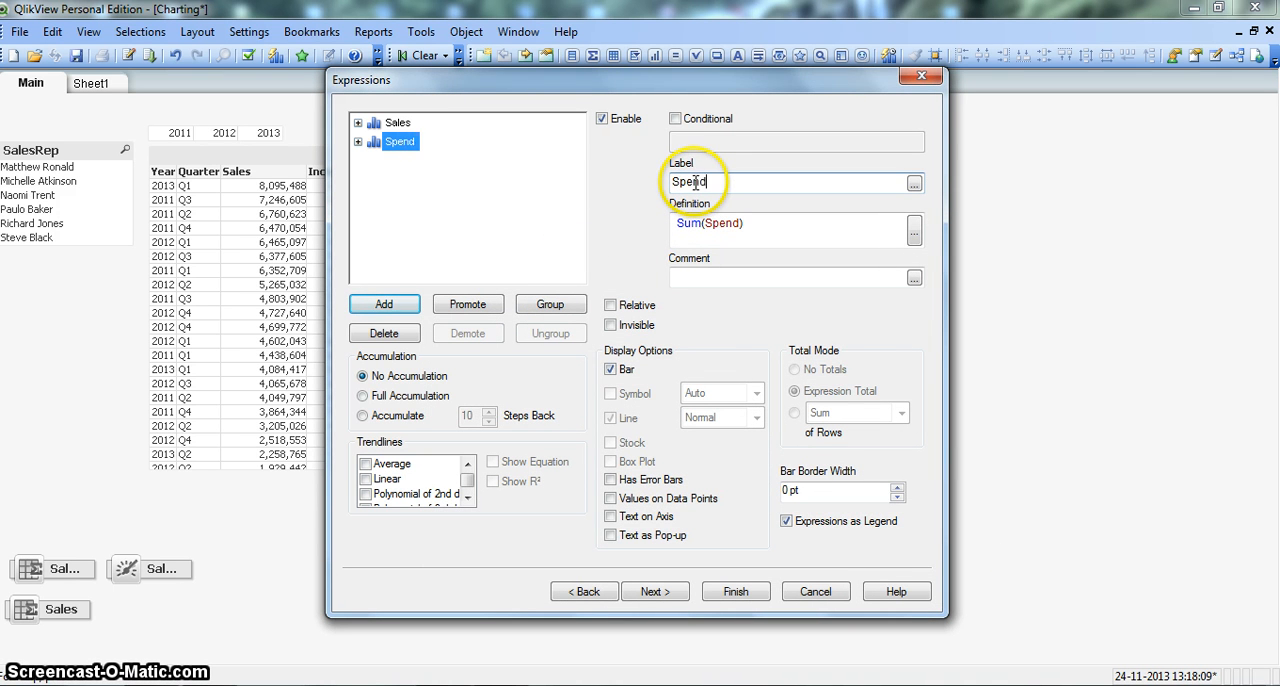
Add a third expression Sum(Incentives) labelled Incentives.
left_click(384, 304)
type("Sum")
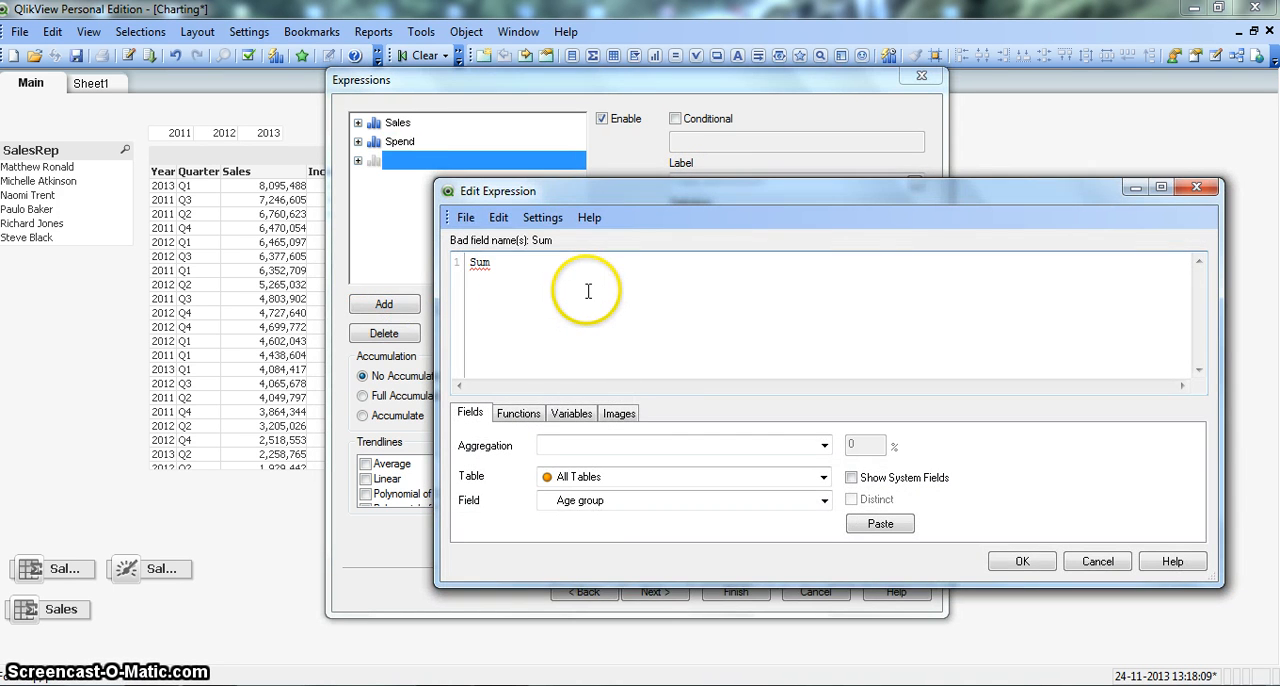
type("()")
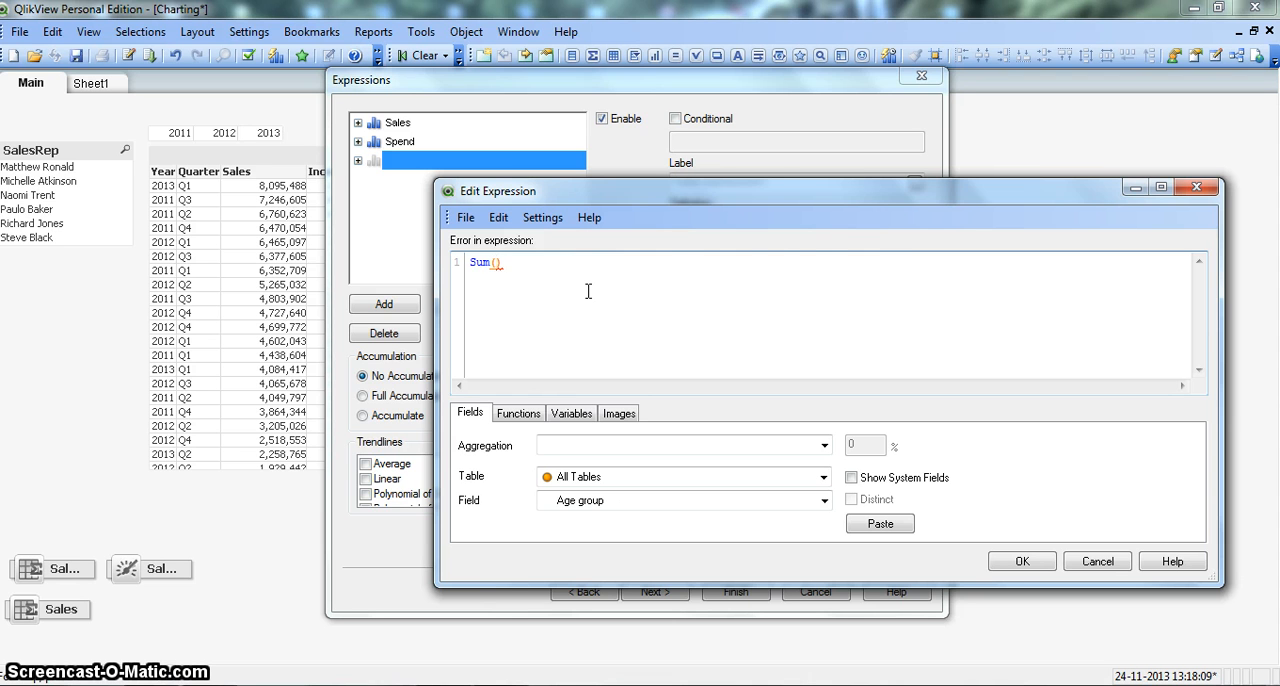
type("Incentives")
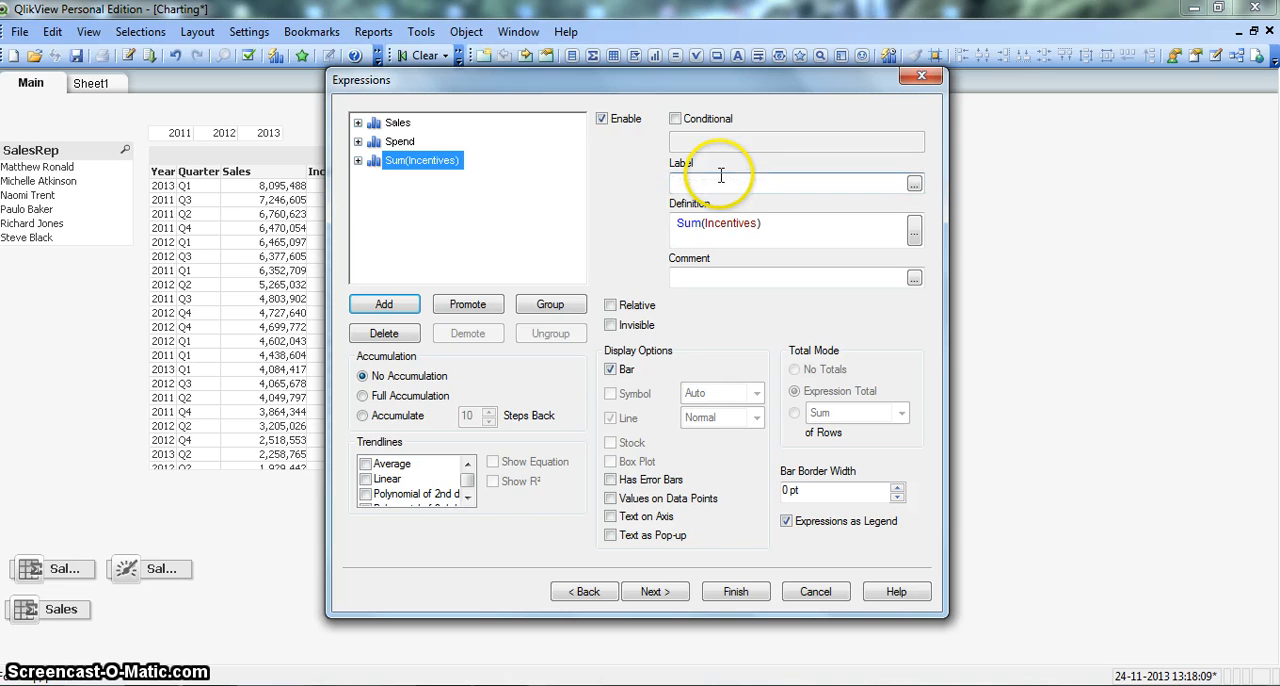
type("Incentives")
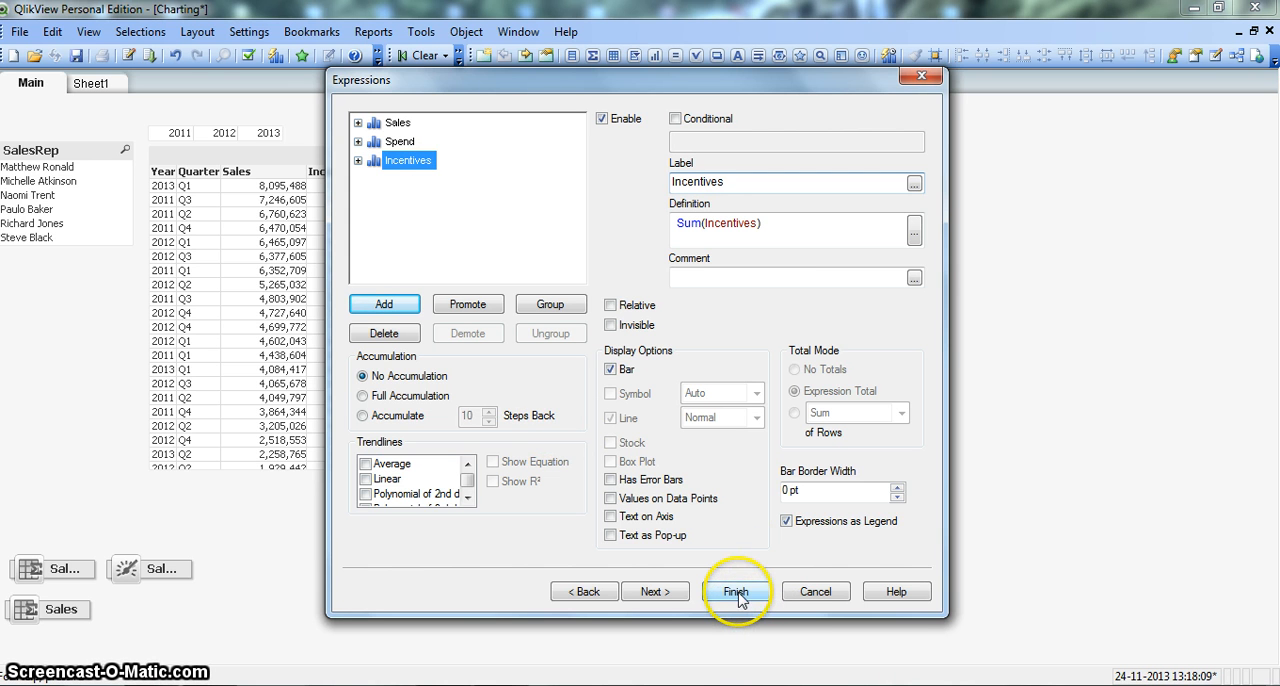
Finish the chart wizard to place the Sales/Spend/Incentives year chart.
left_click(737, 591)
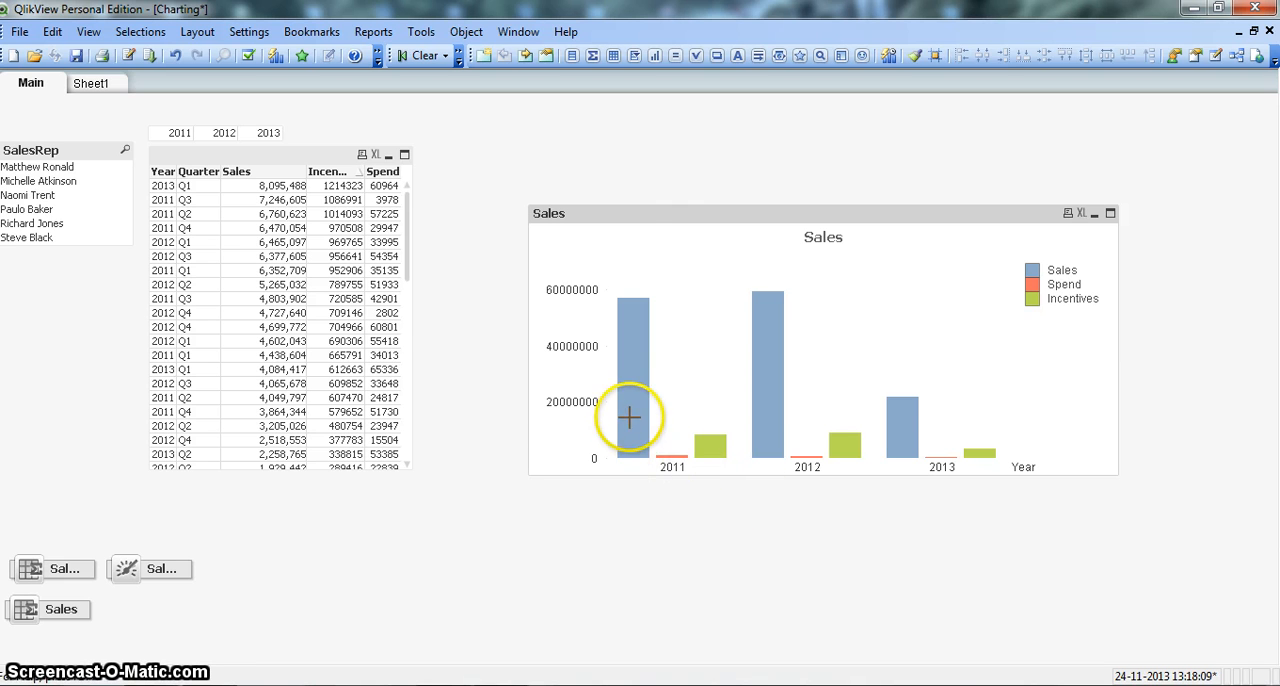
mouse_move(658, 435)
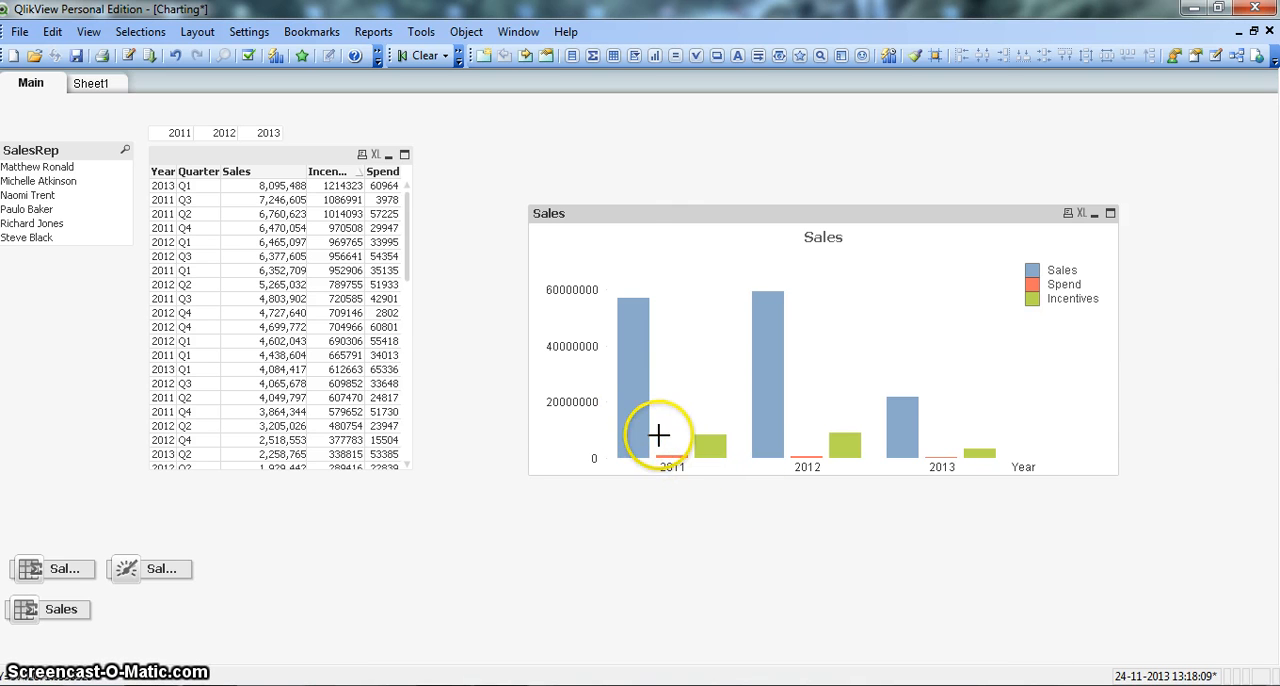
mouse_move(703, 448)
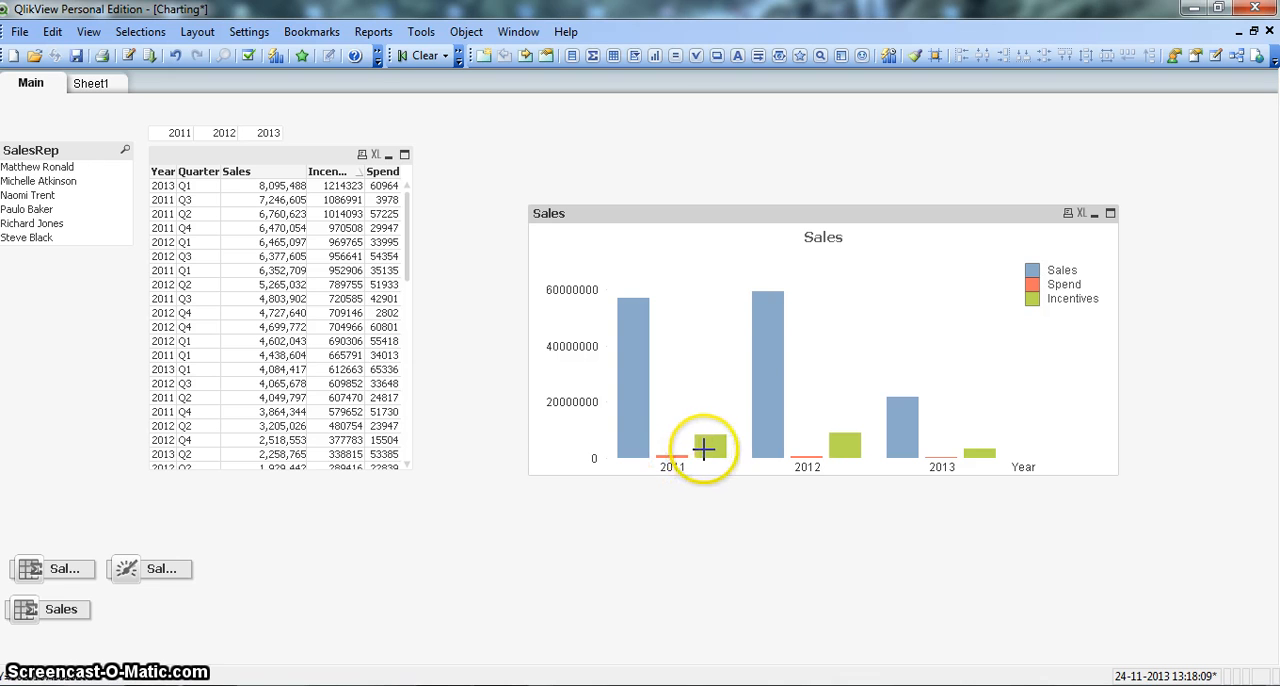
mouse_move(703, 381)
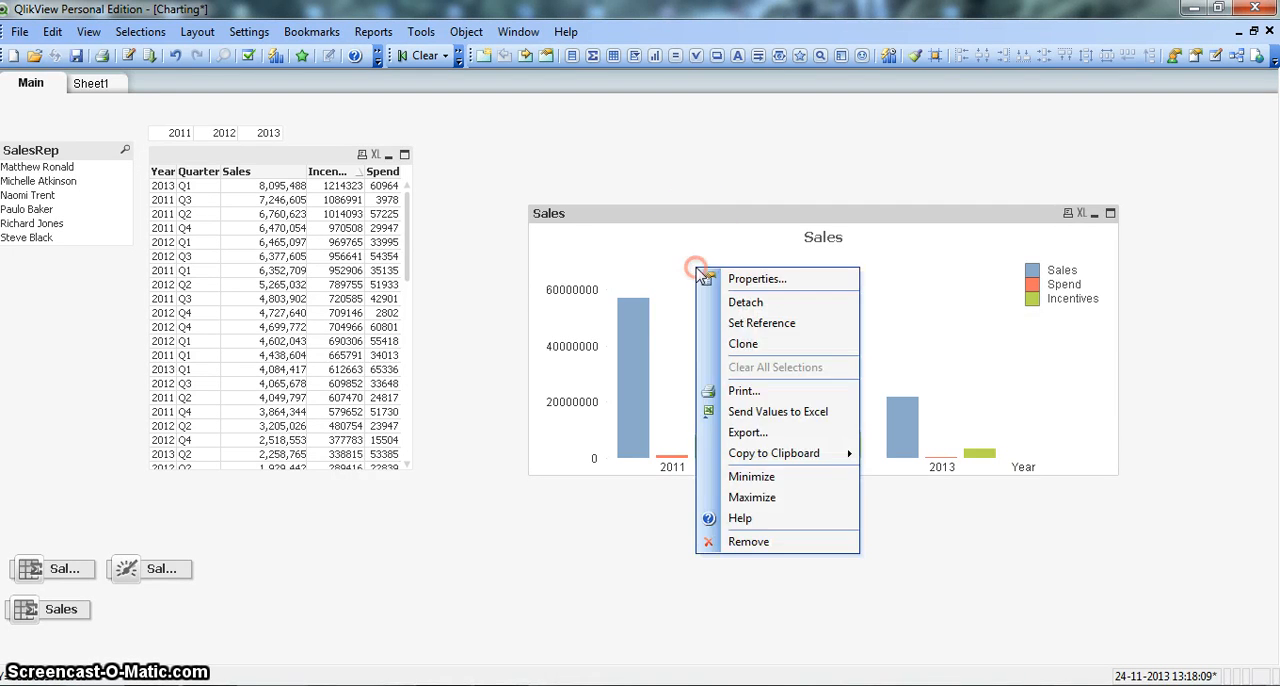
In chart Properties, group Spend and Incentives with Sales and apply.
left_click(757, 278)
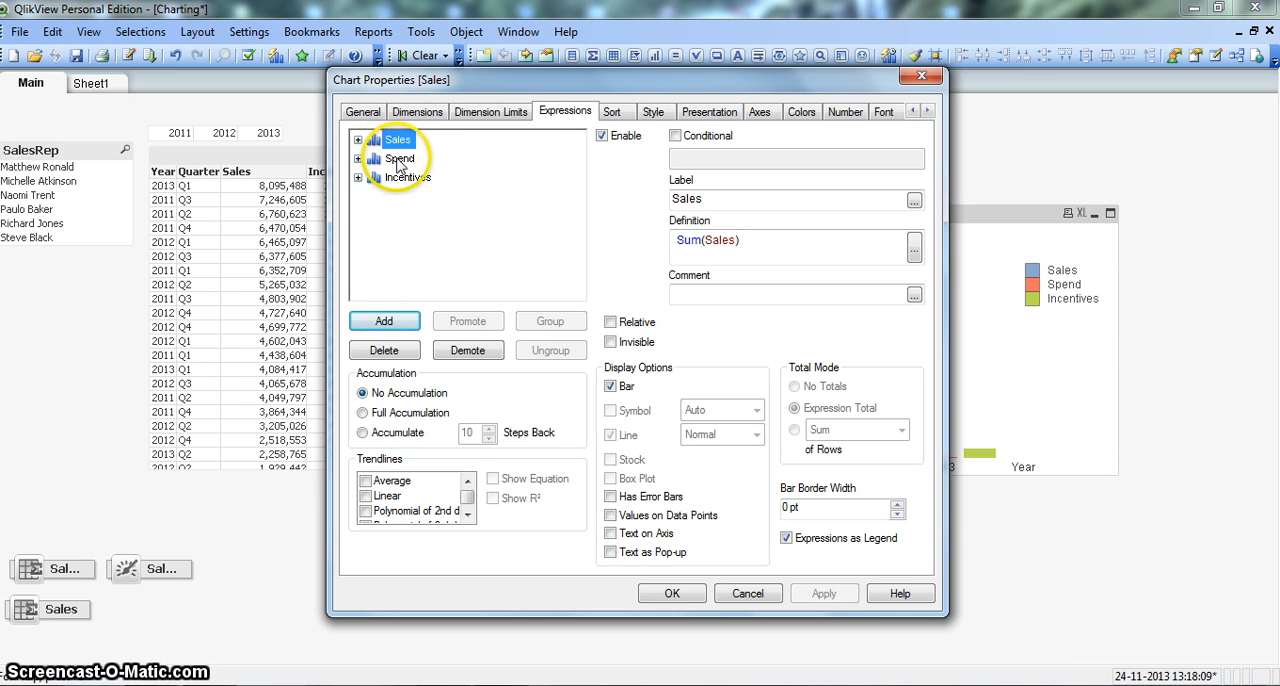
left_click(400, 158)
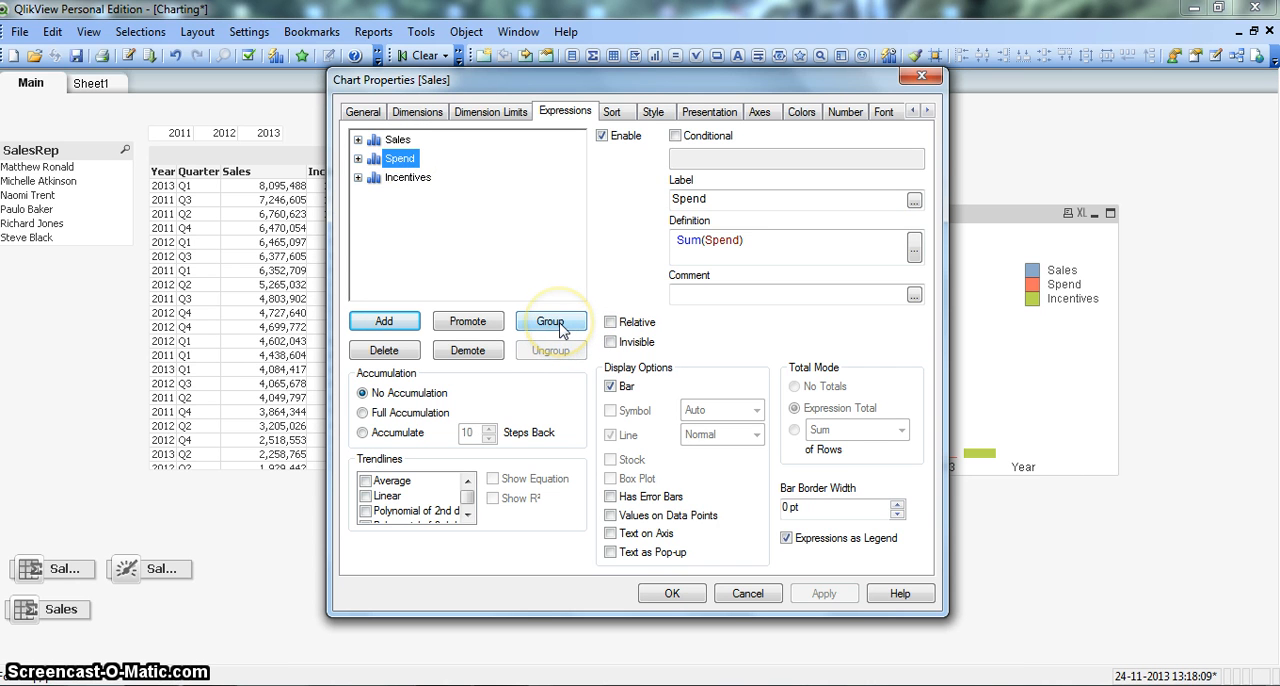
left_click(551, 321)
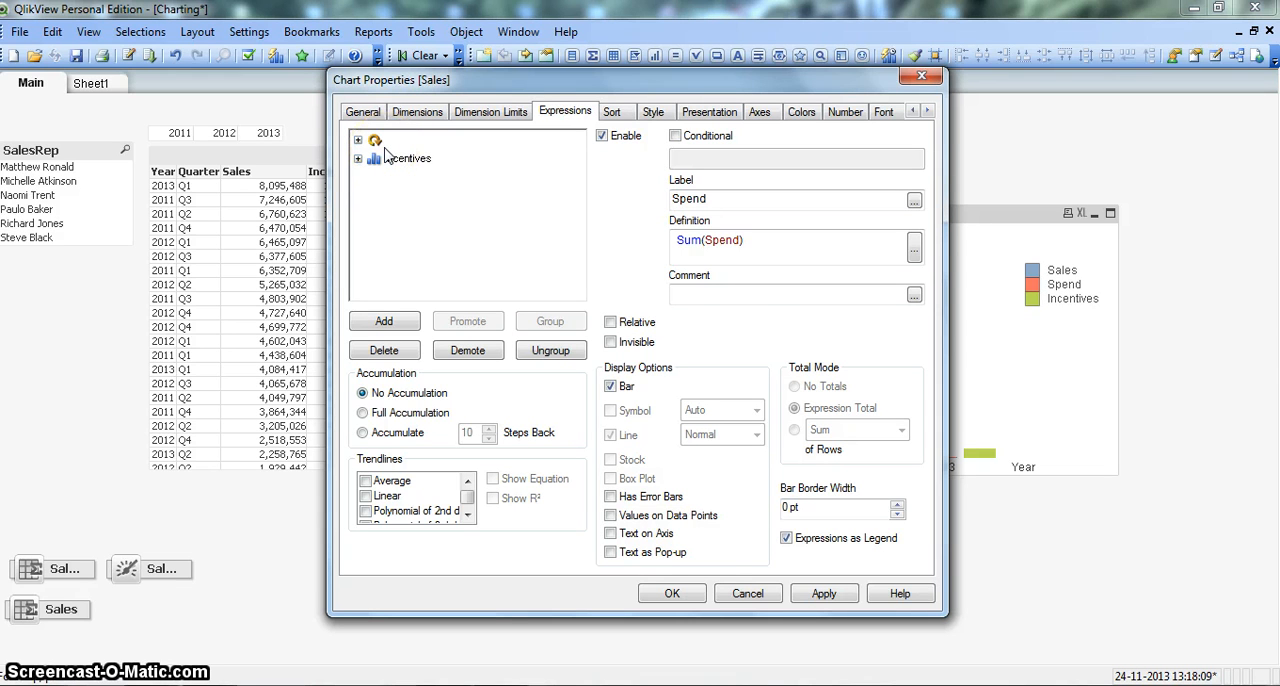
left_click(405, 158)
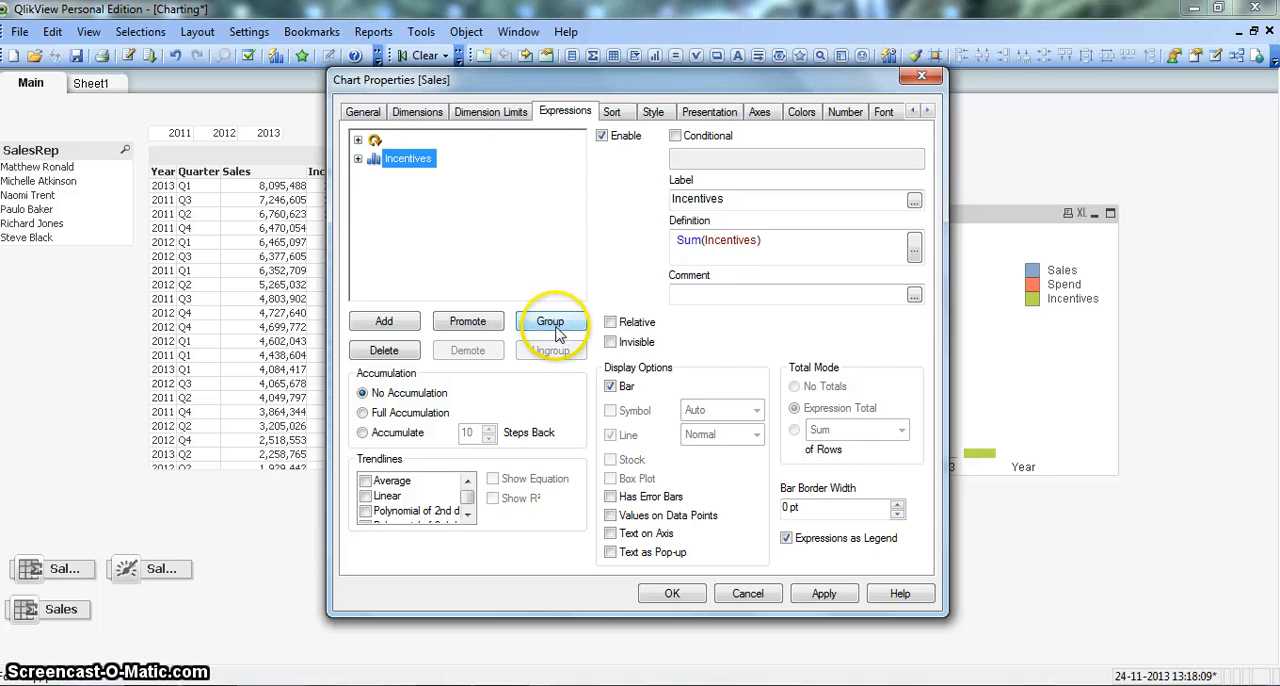
left_click(550, 321)
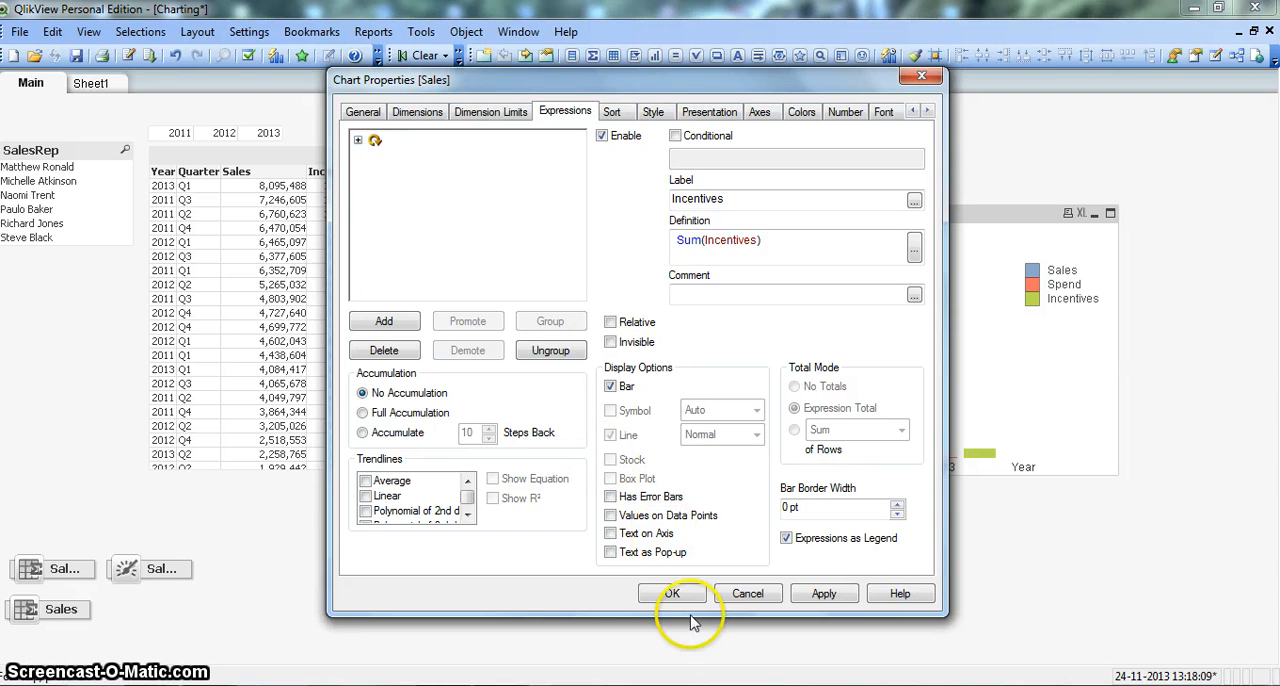
left_click(672, 593)
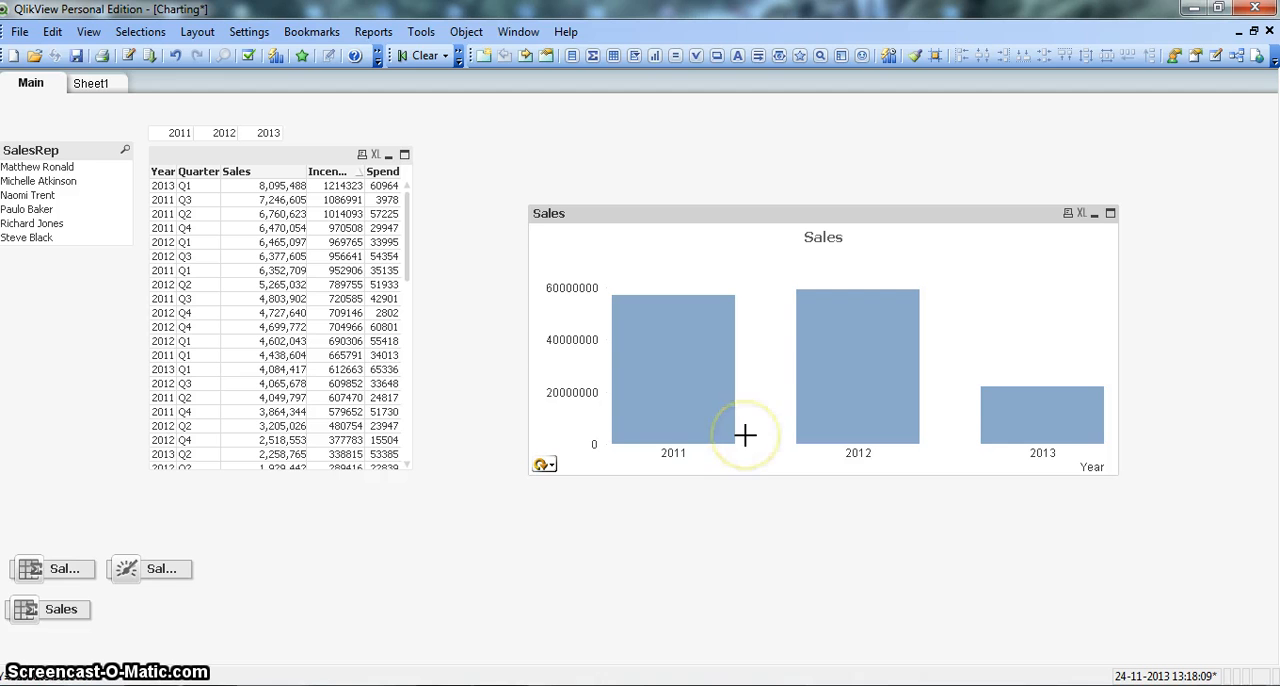
mouse_move(845, 377)
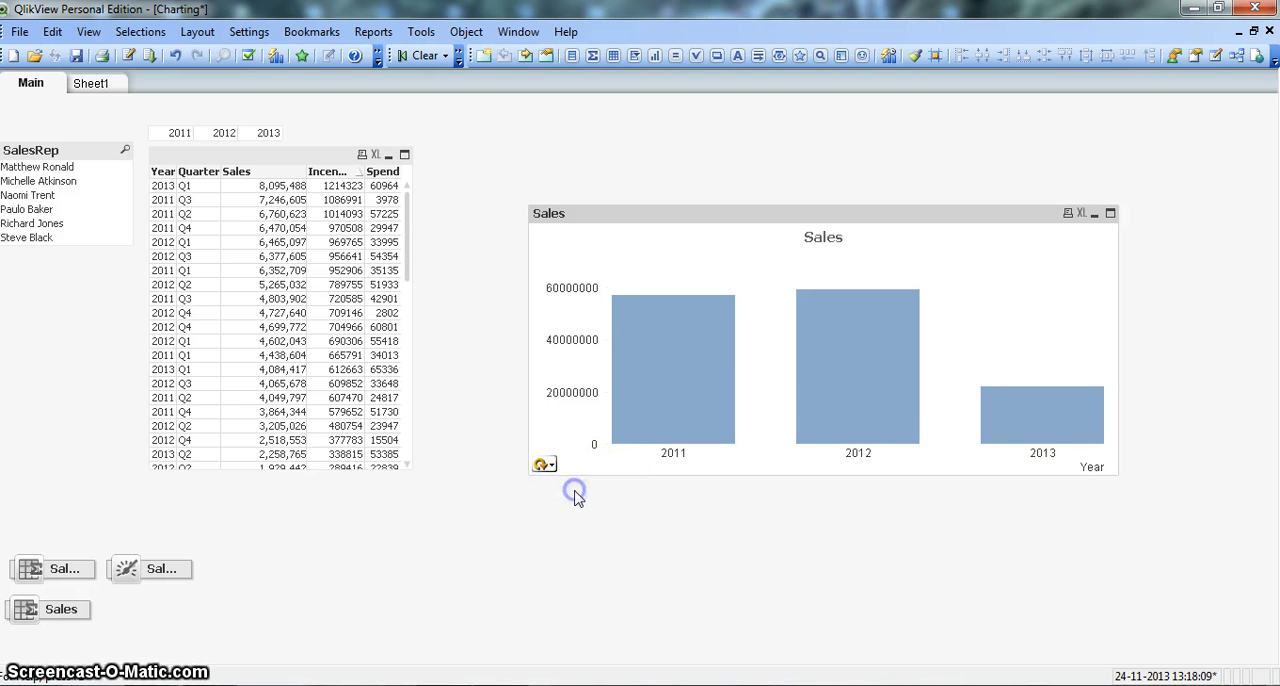
Cycle the grouped chart from Sales to Spend, then pick Incentives.
left_click(544, 464)
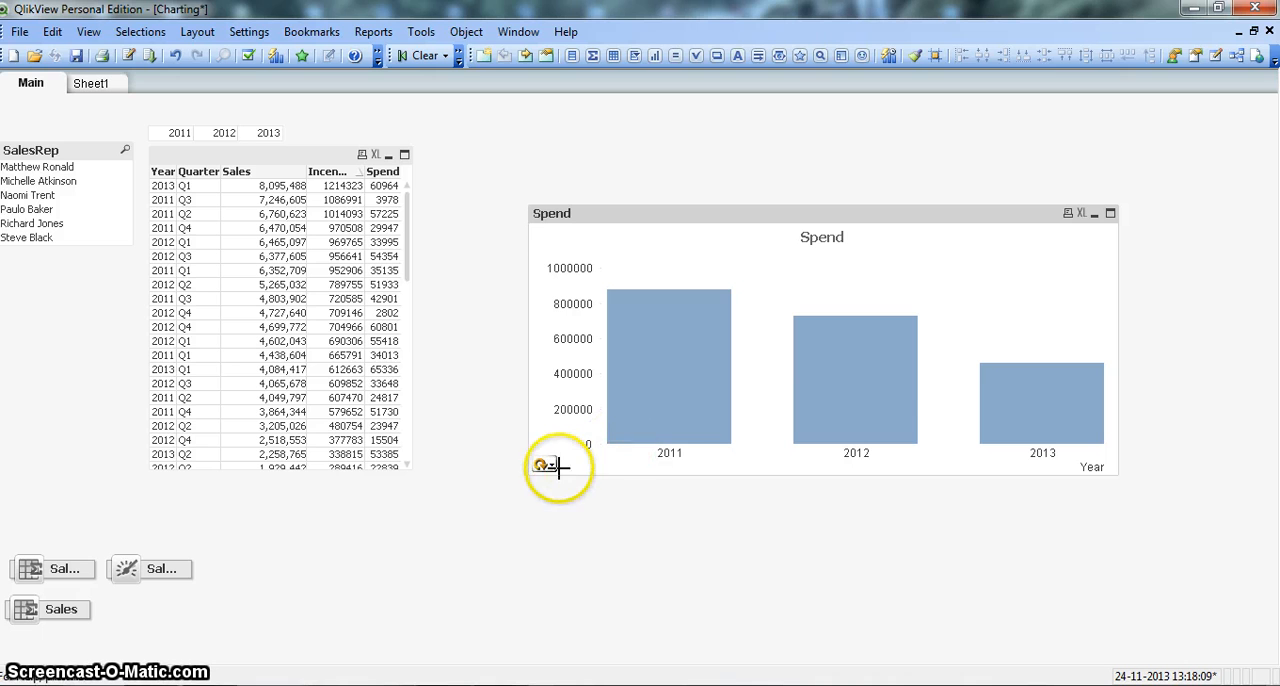
left_click(546, 463)
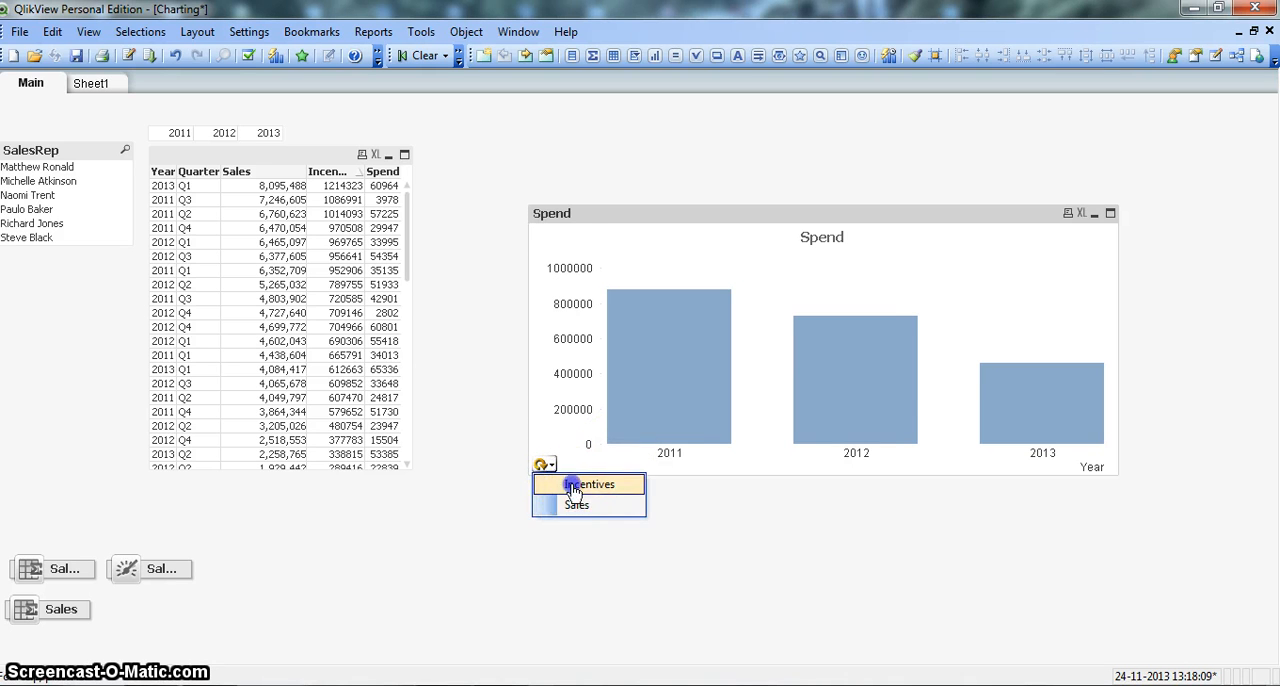
left_click(592, 484)
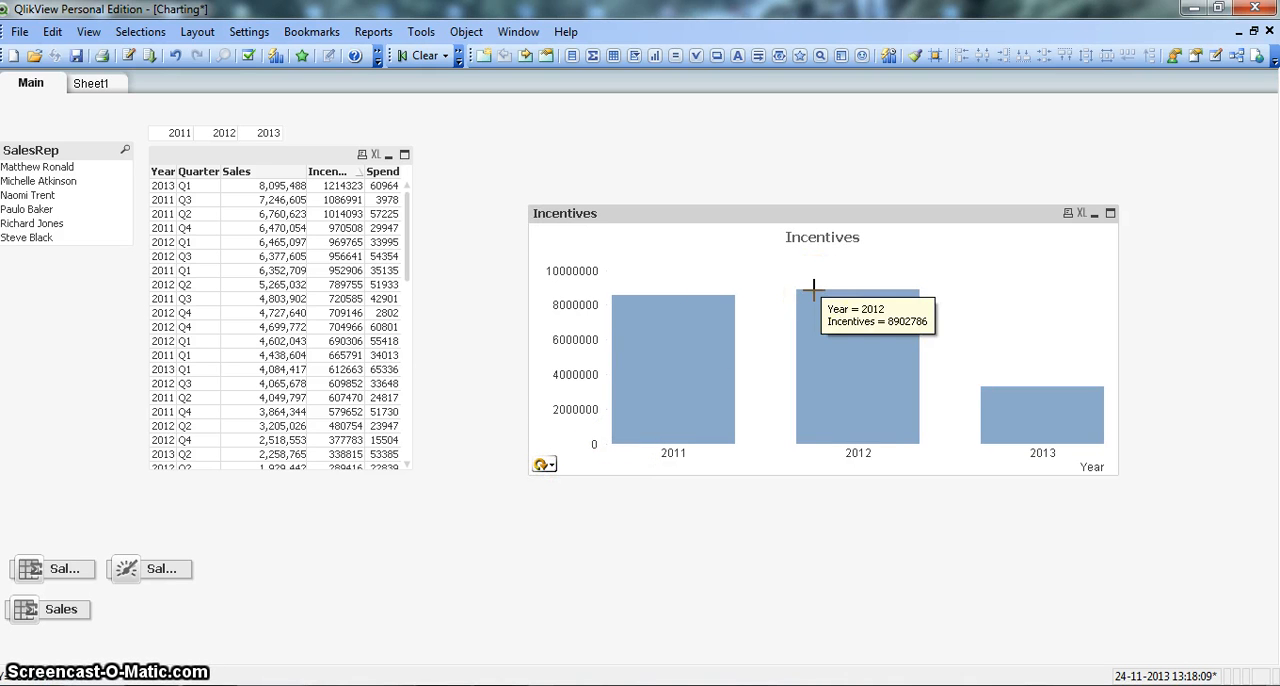